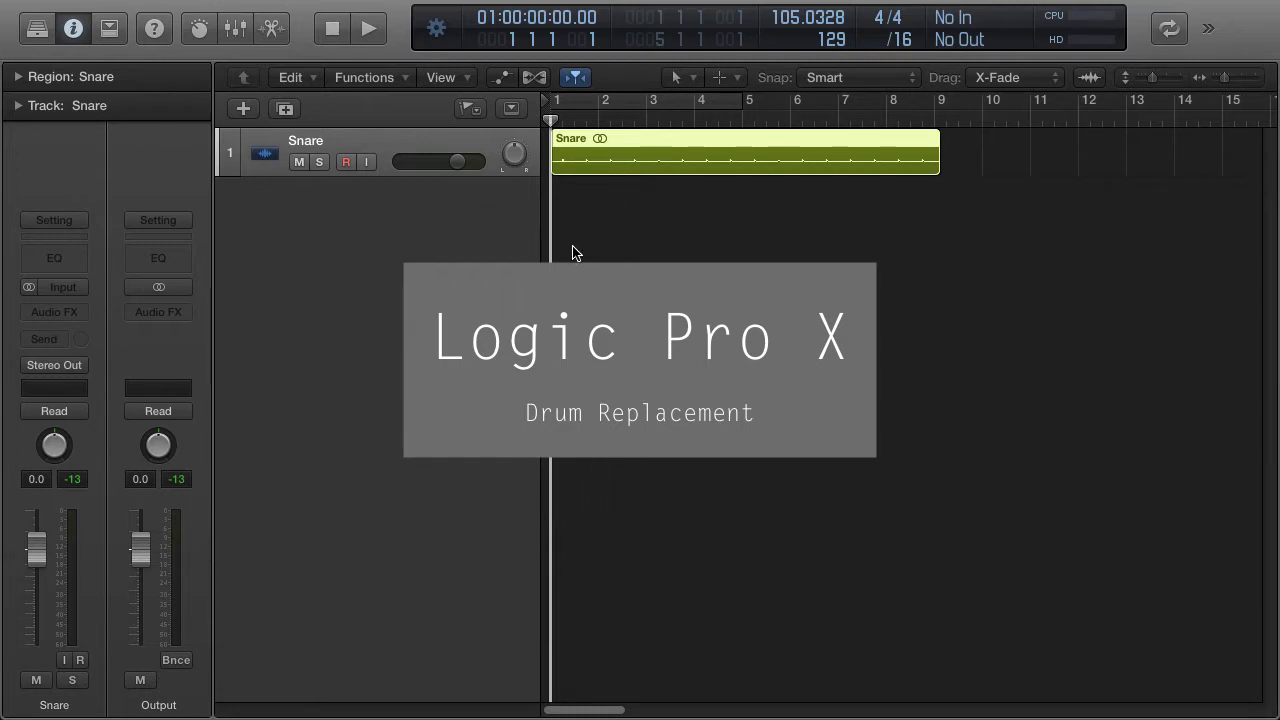
- Play and stop the Snare track, then bring up the Track commands menu
{"action": "left_click", "coordinate": [375, 27]}
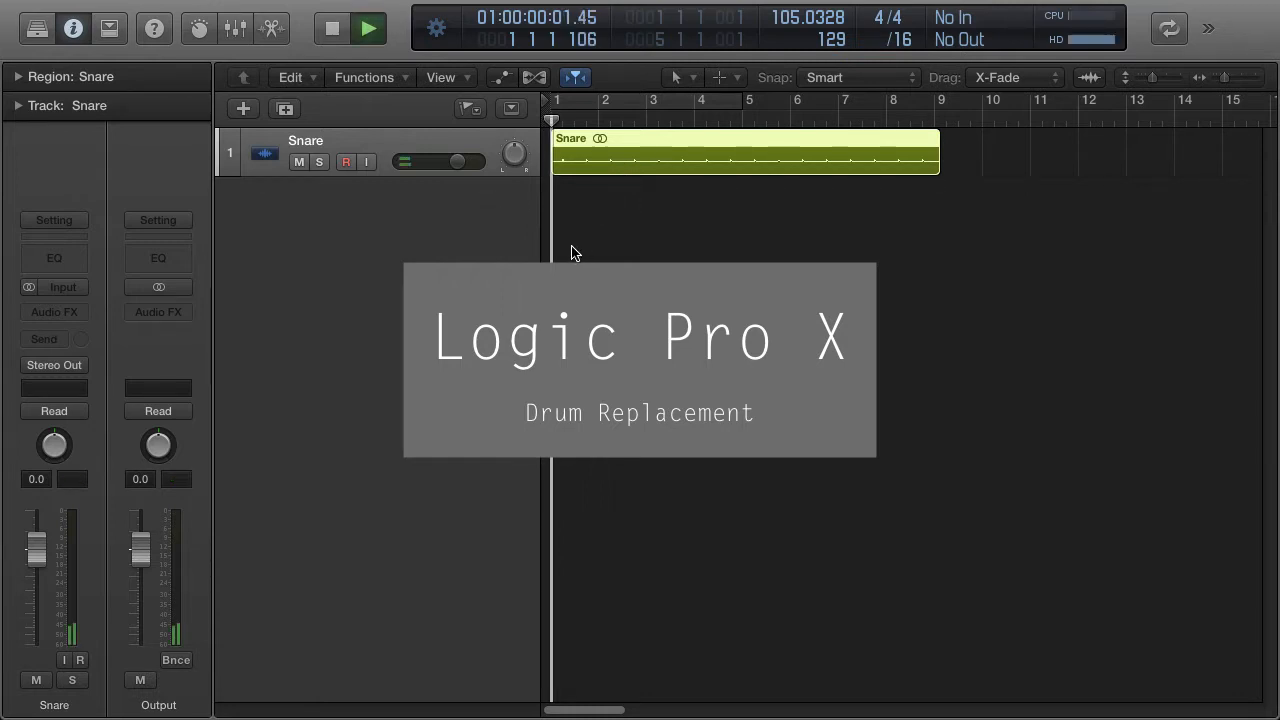
{"action": "left_click", "coordinate": [391, 27]}
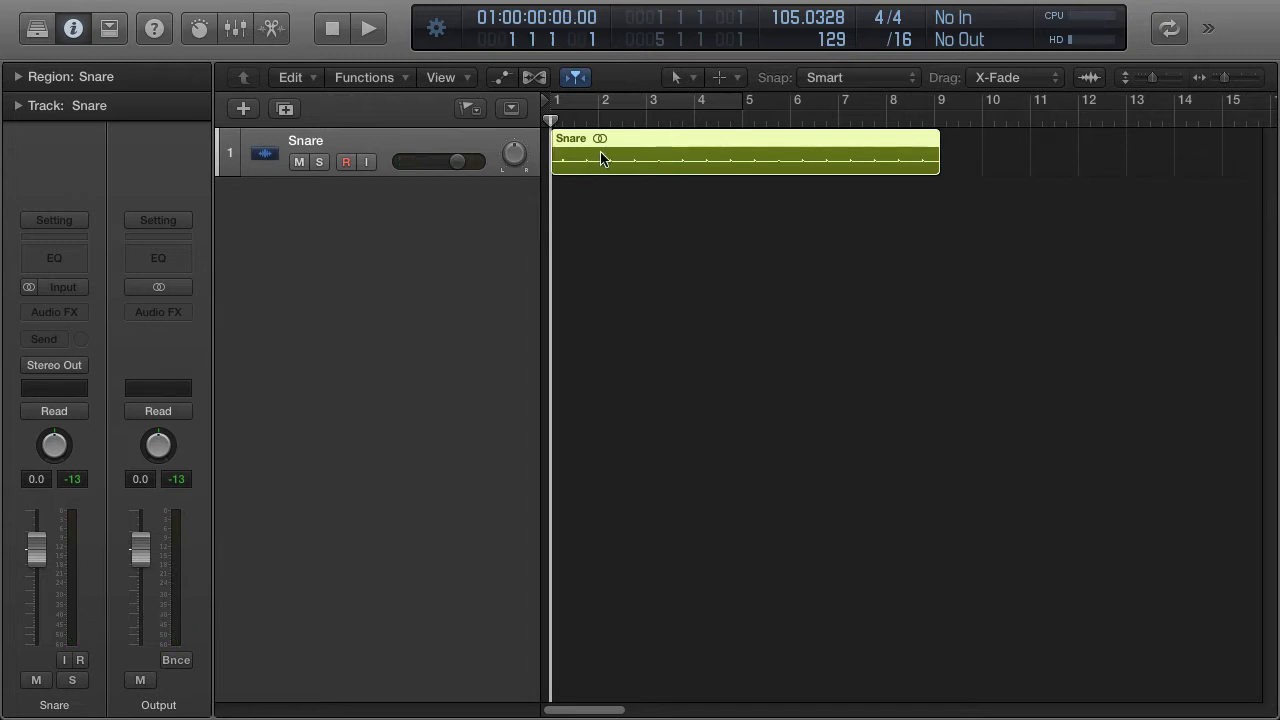
{"action": "mouse_move", "coordinate": [582, 162]}
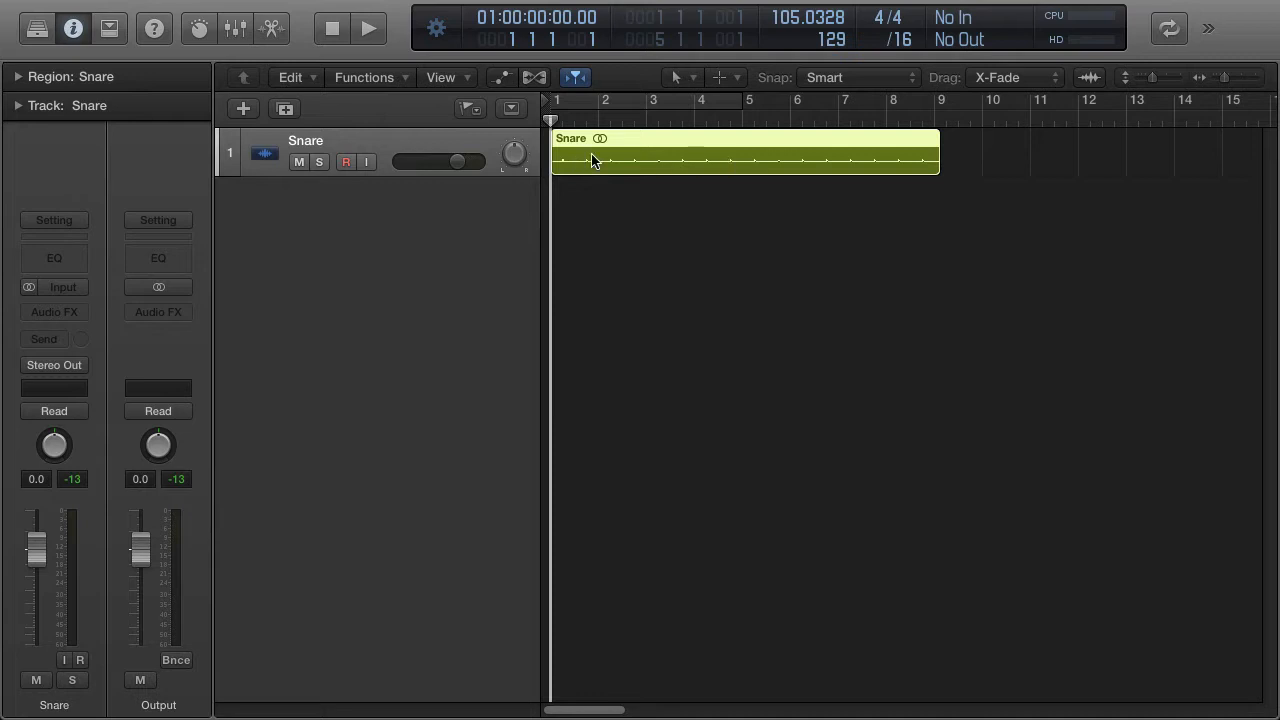
{"action": "mouse_move", "coordinate": [612, 192]}
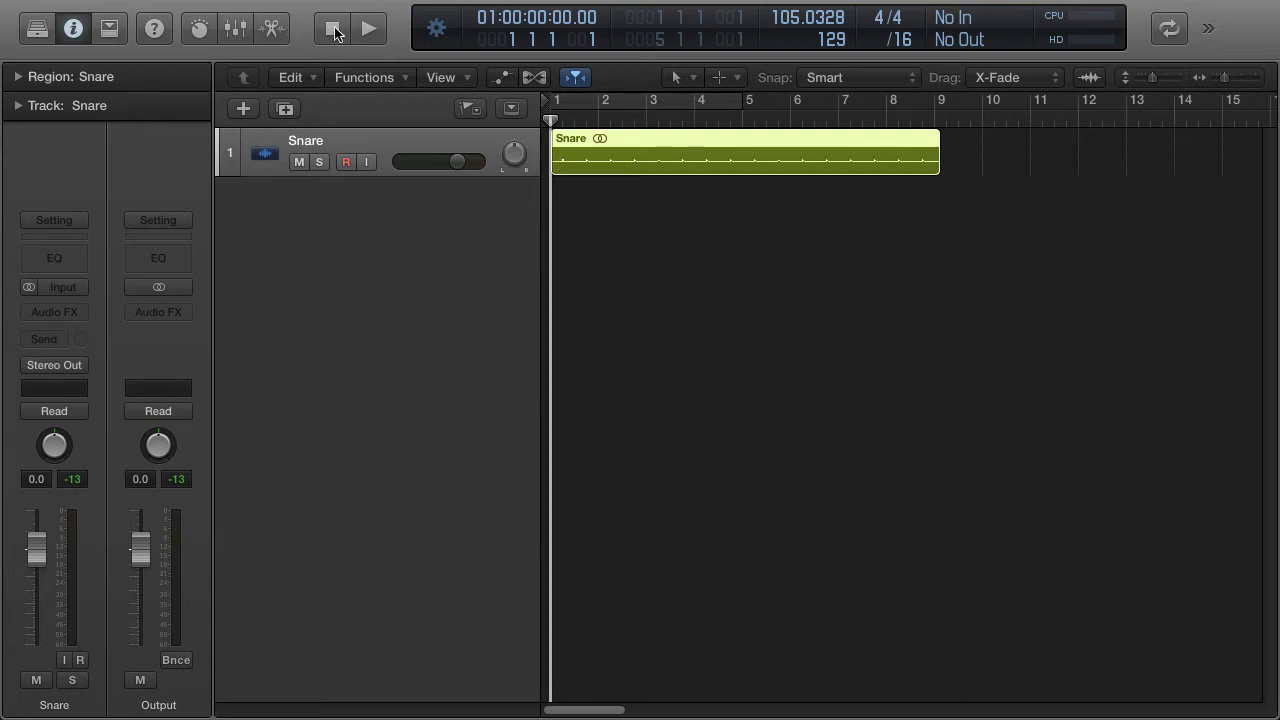
{"action": "left_click", "coordinate": [256, 11]}
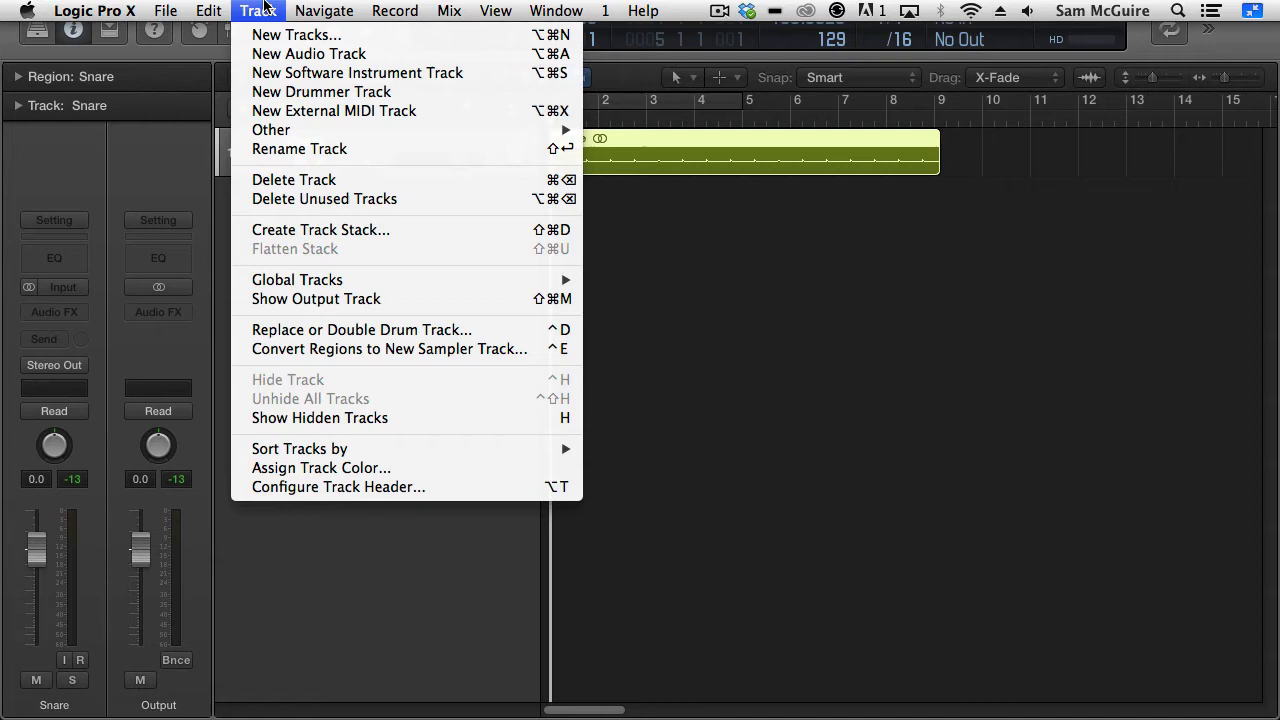
{"action": "mouse_move", "coordinate": [349, 332]}
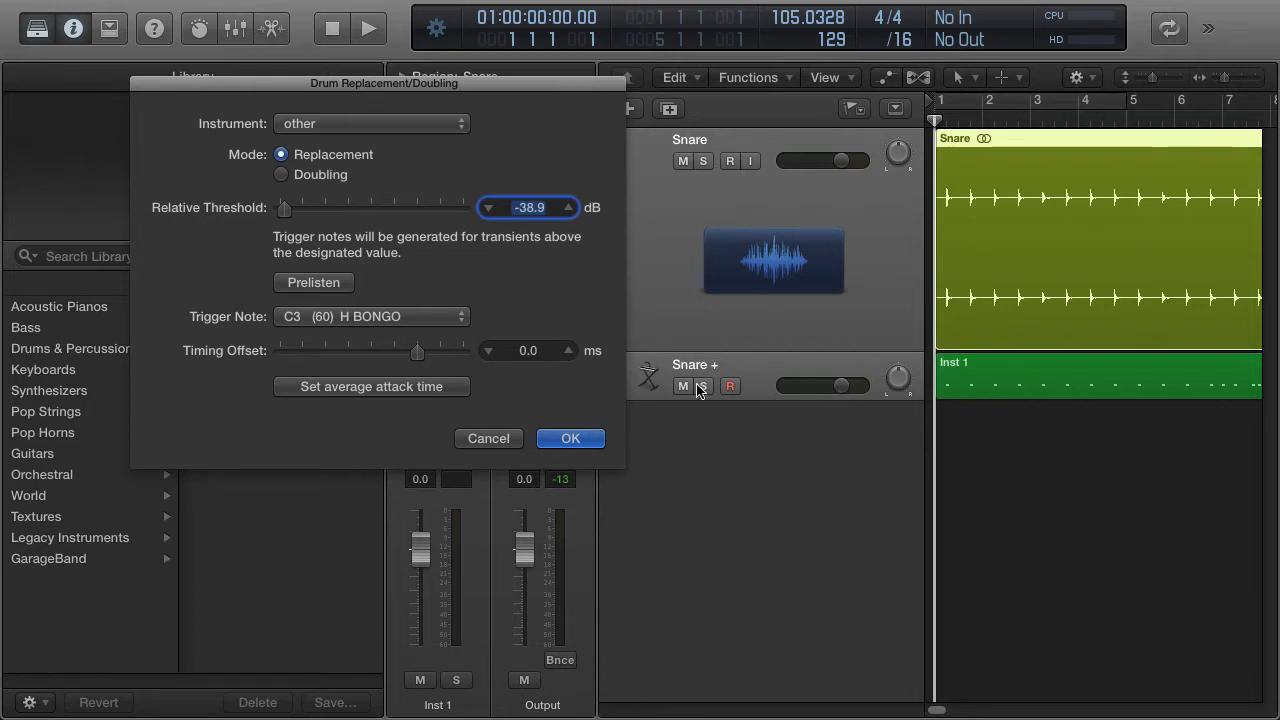
{"action": "mouse_move", "coordinate": [898, 378]}
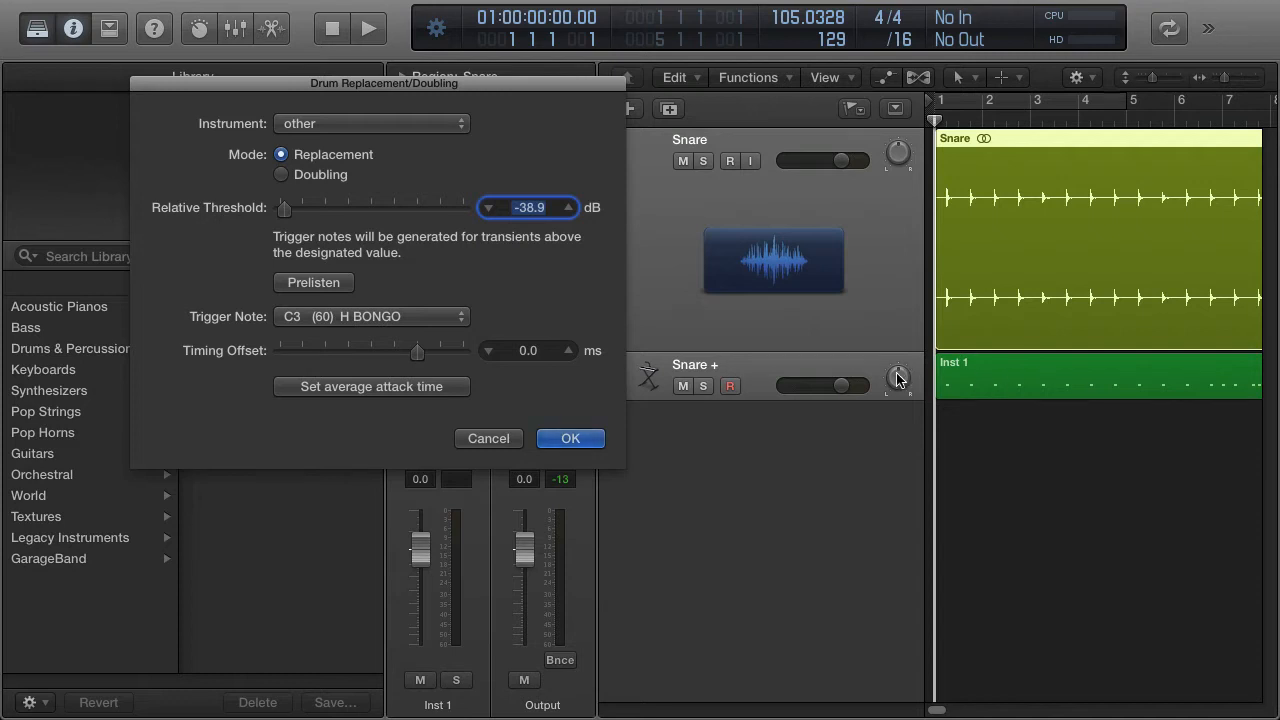
{"action": "mouse_move", "coordinate": [903, 259]}
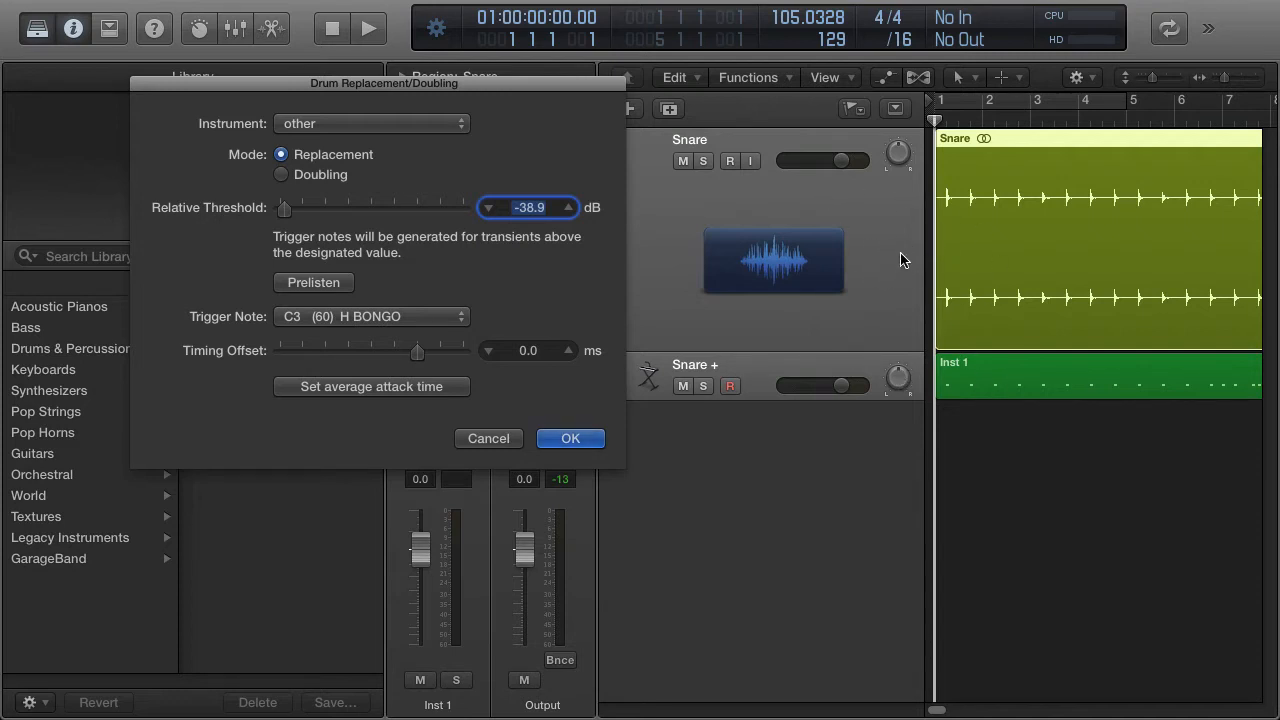
{"action": "mouse_move", "coordinate": [466, 237]}
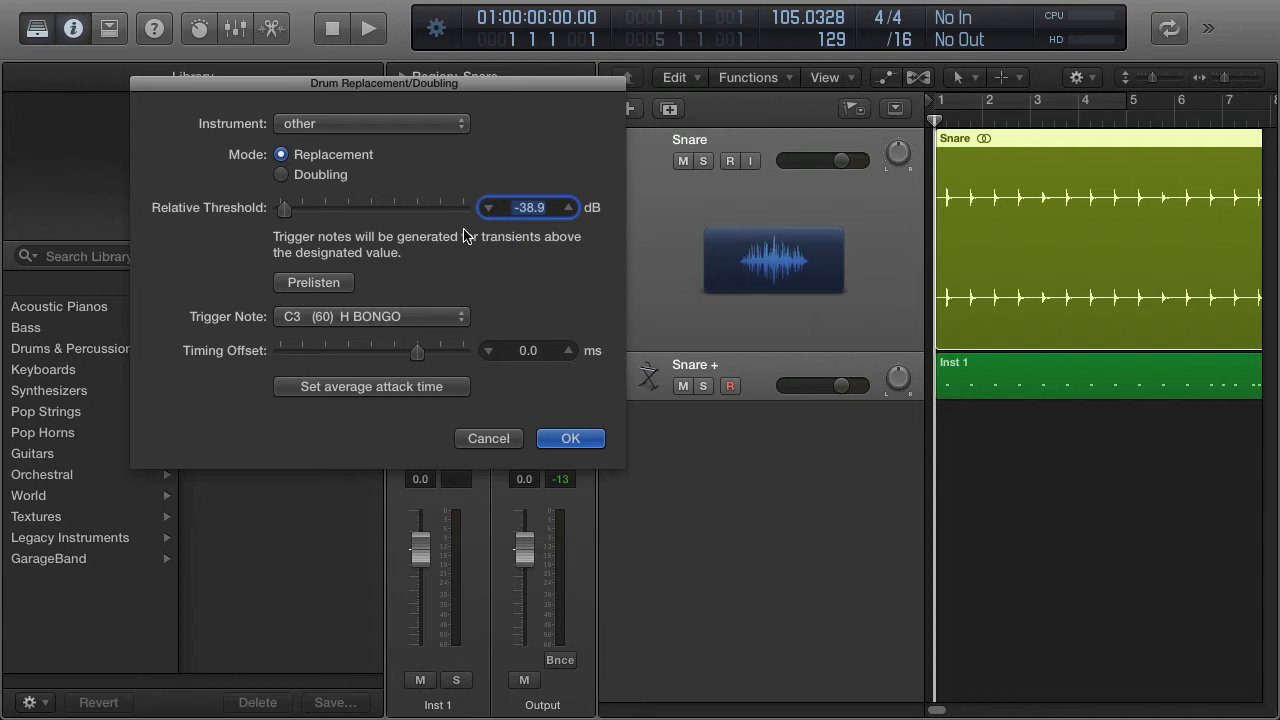
{"action": "mouse_move", "coordinate": [405, 290]}
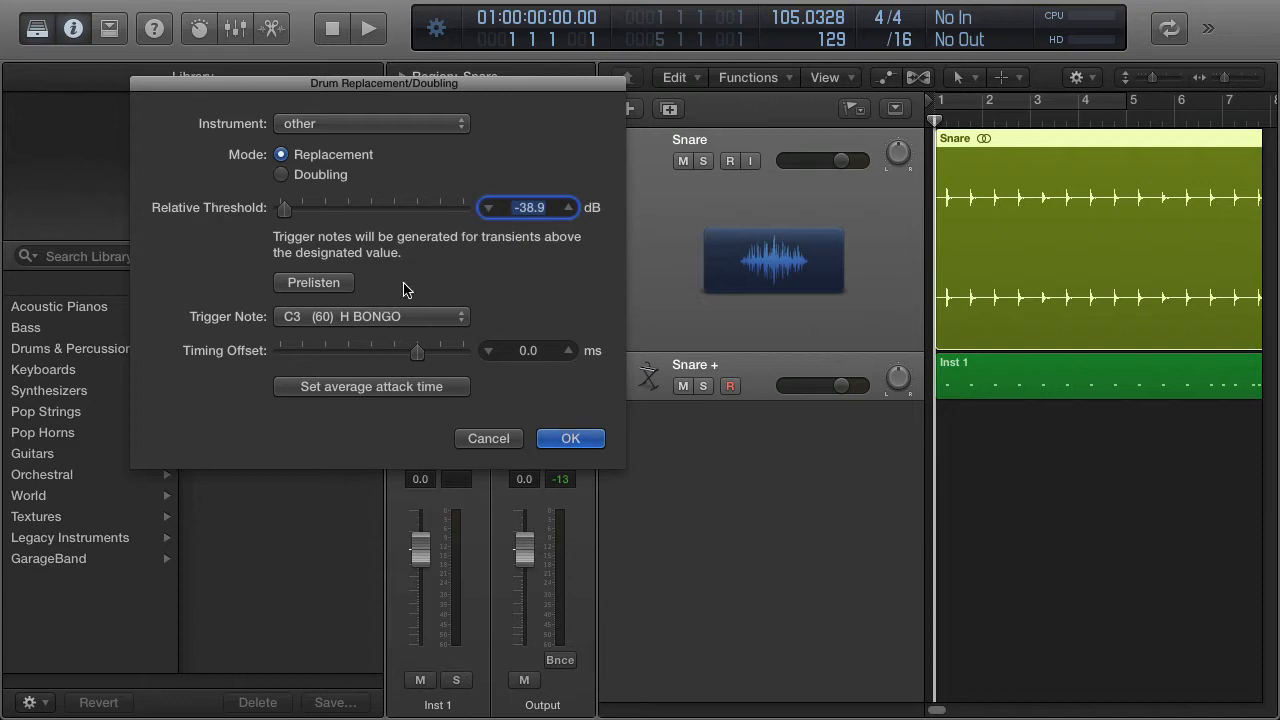
{"action": "mouse_move", "coordinate": [310, 150]}
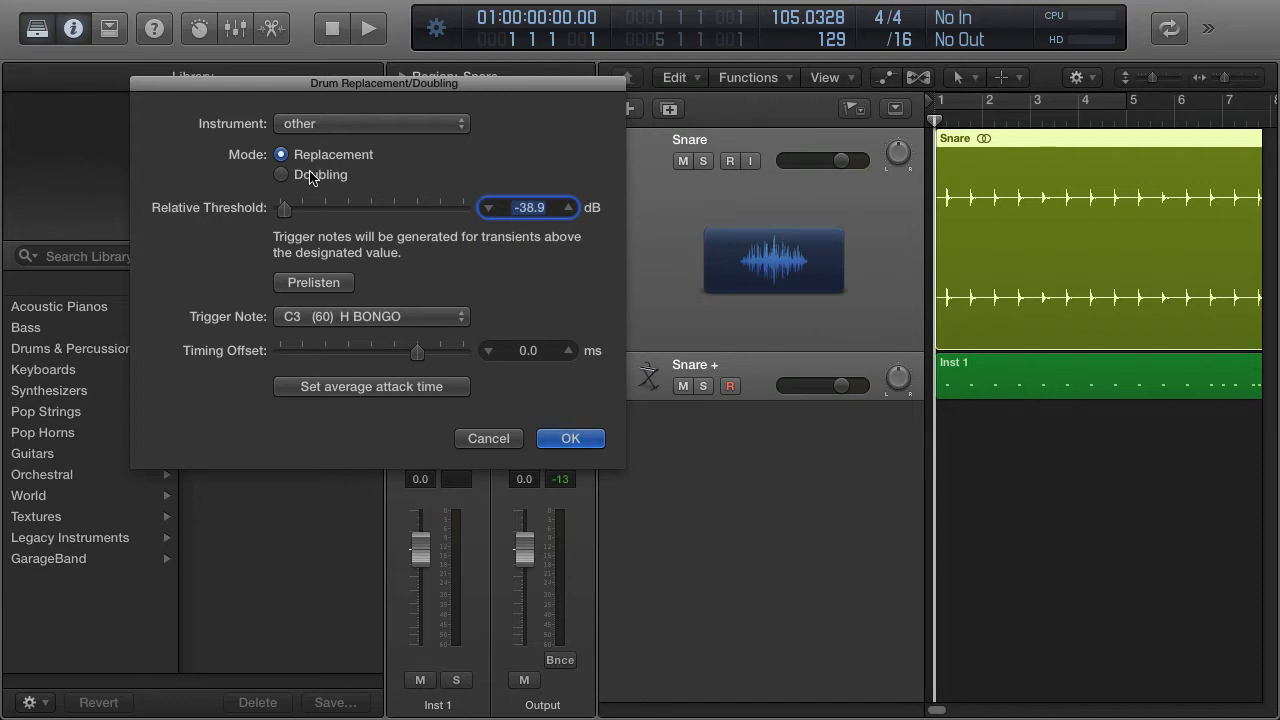
- Set the instrument type to Snare and raise the relative threshold to about -4.6 dB
{"action": "left_click", "coordinate": [370, 123]}
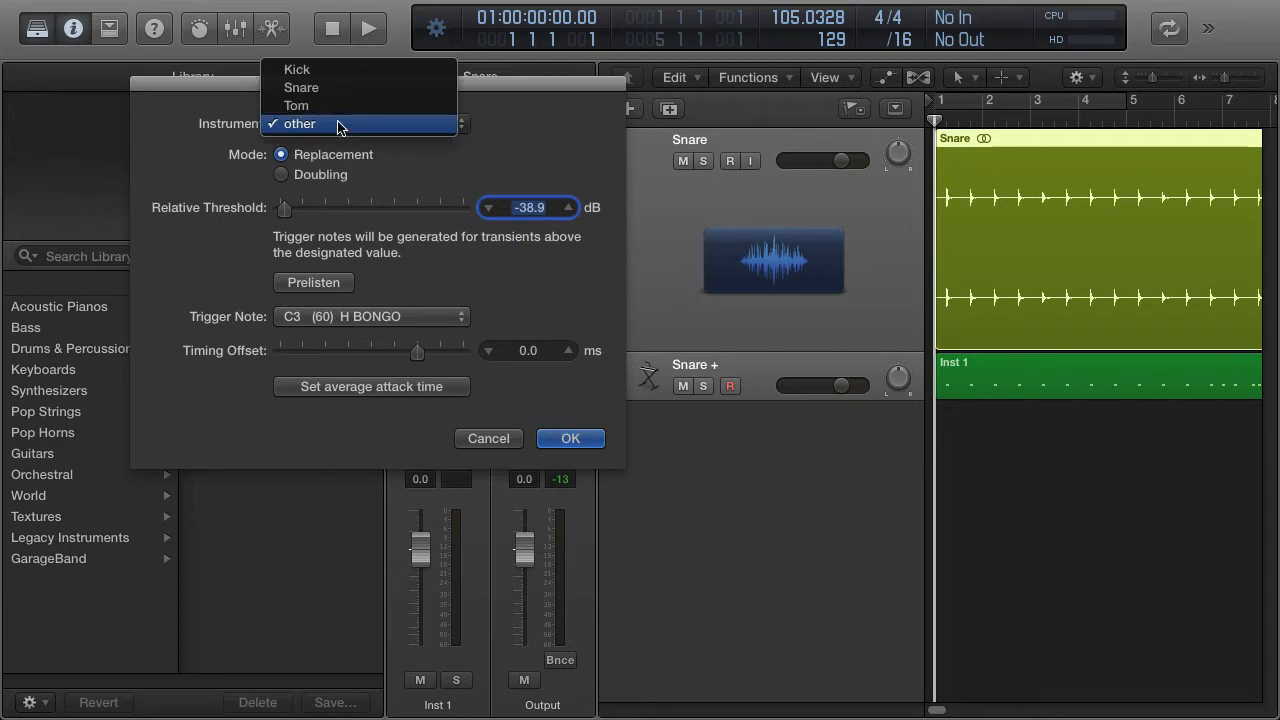
{"action": "mouse_move", "coordinate": [328, 74]}
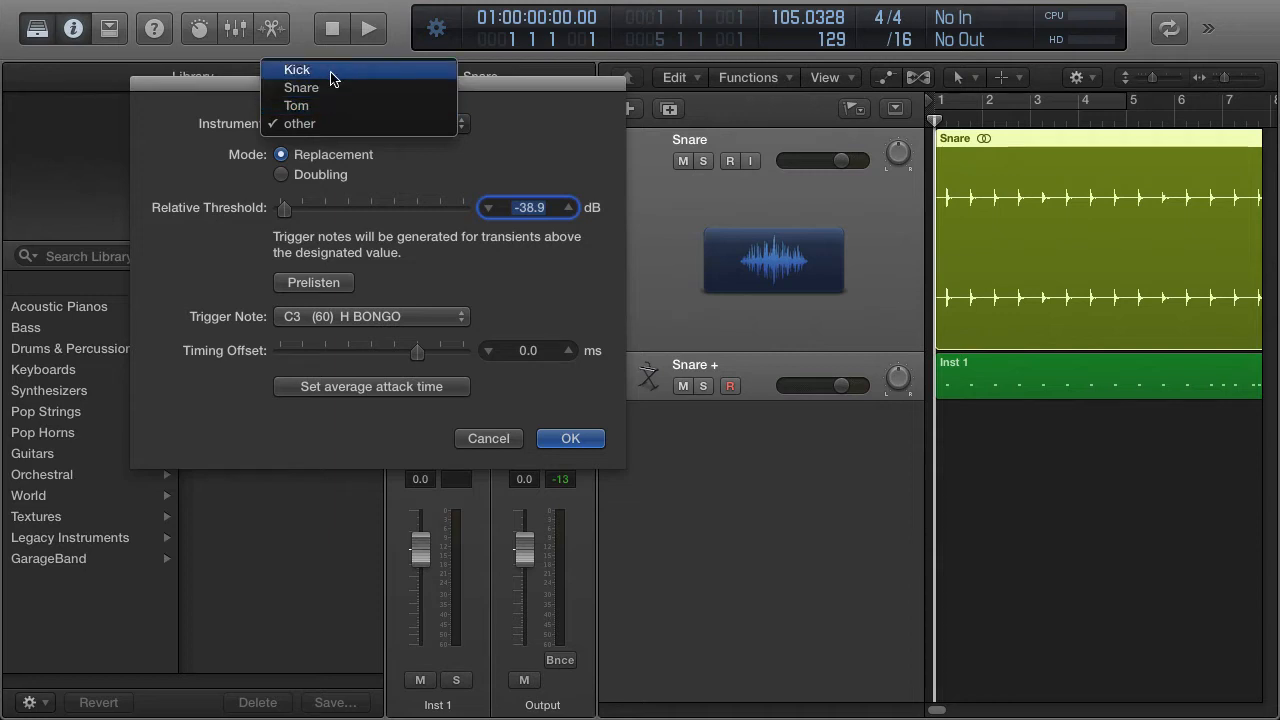
{"action": "left_click", "coordinate": [301, 87]}
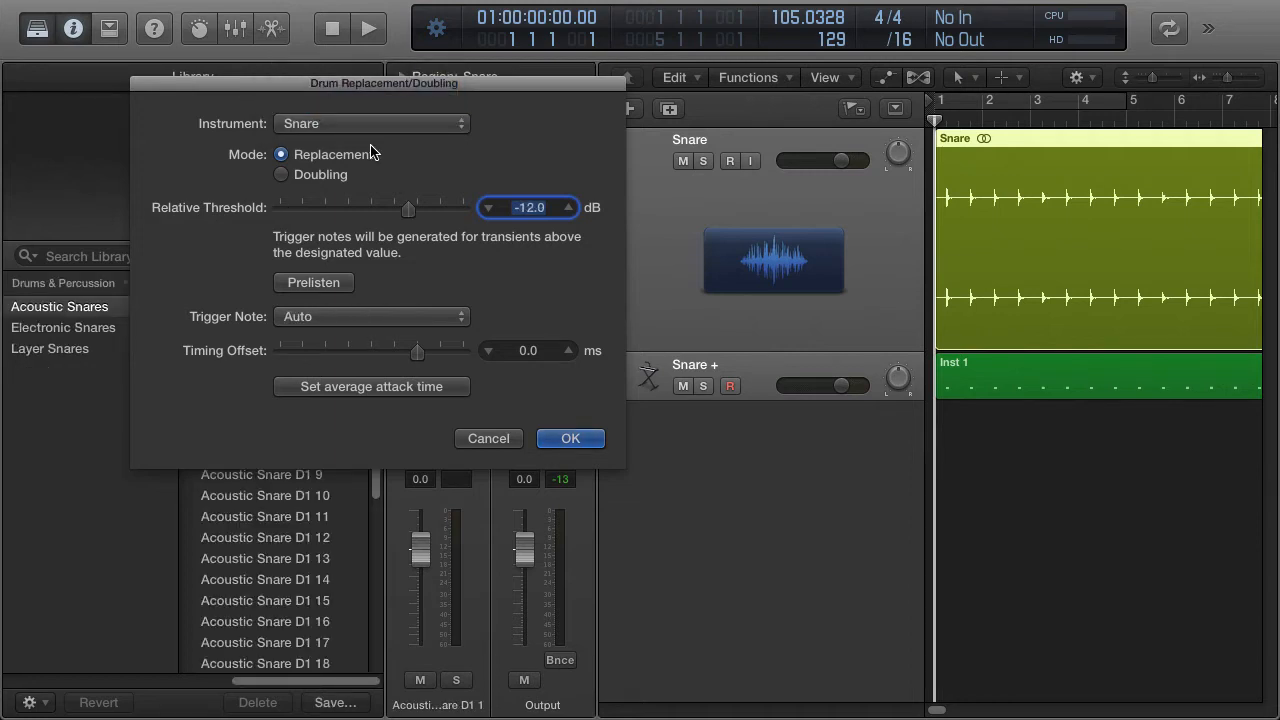
{"action": "mouse_move", "coordinate": [347, 145]}
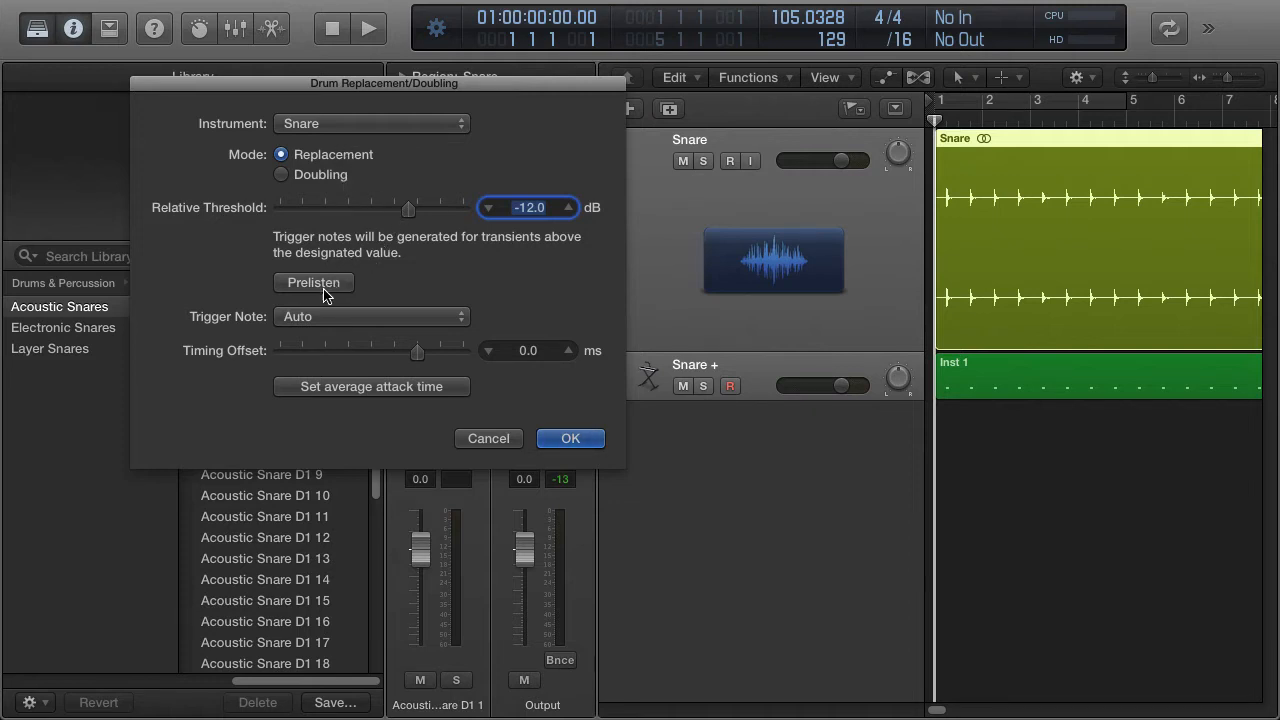
{"action": "mouse_move", "coordinate": [300, 303]}
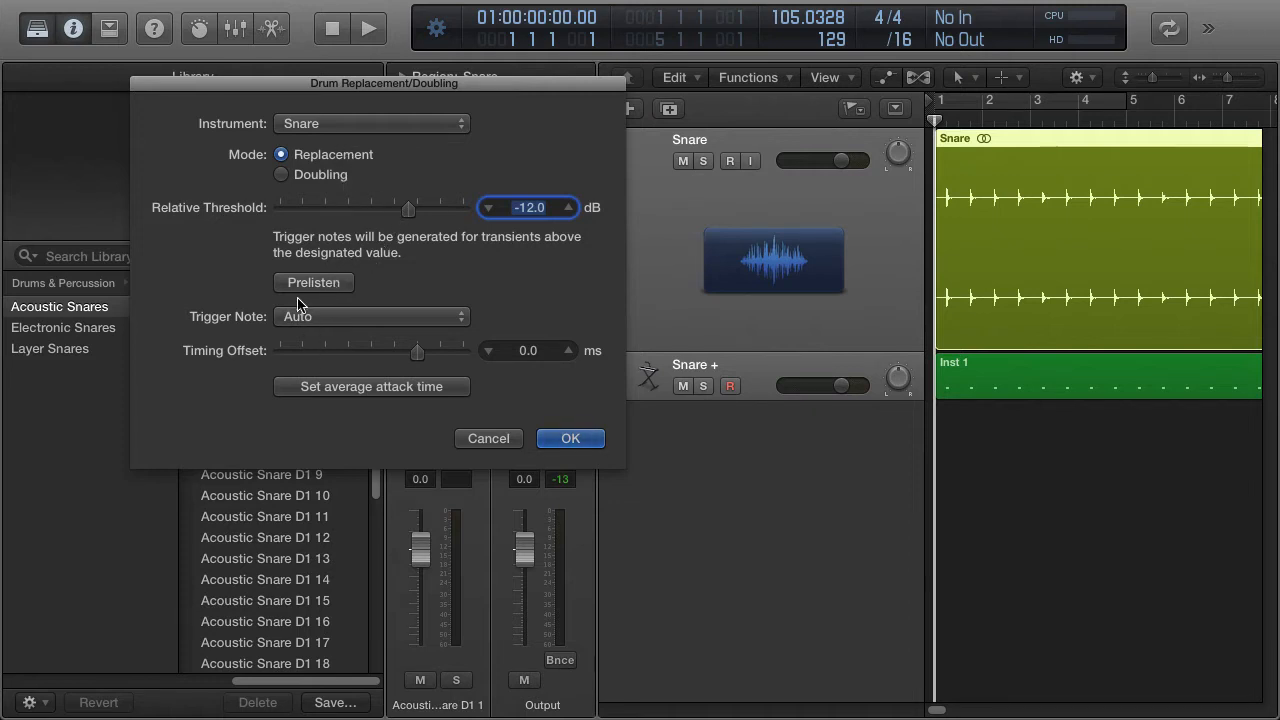
{"action": "mouse_move", "coordinate": [478, 252]}
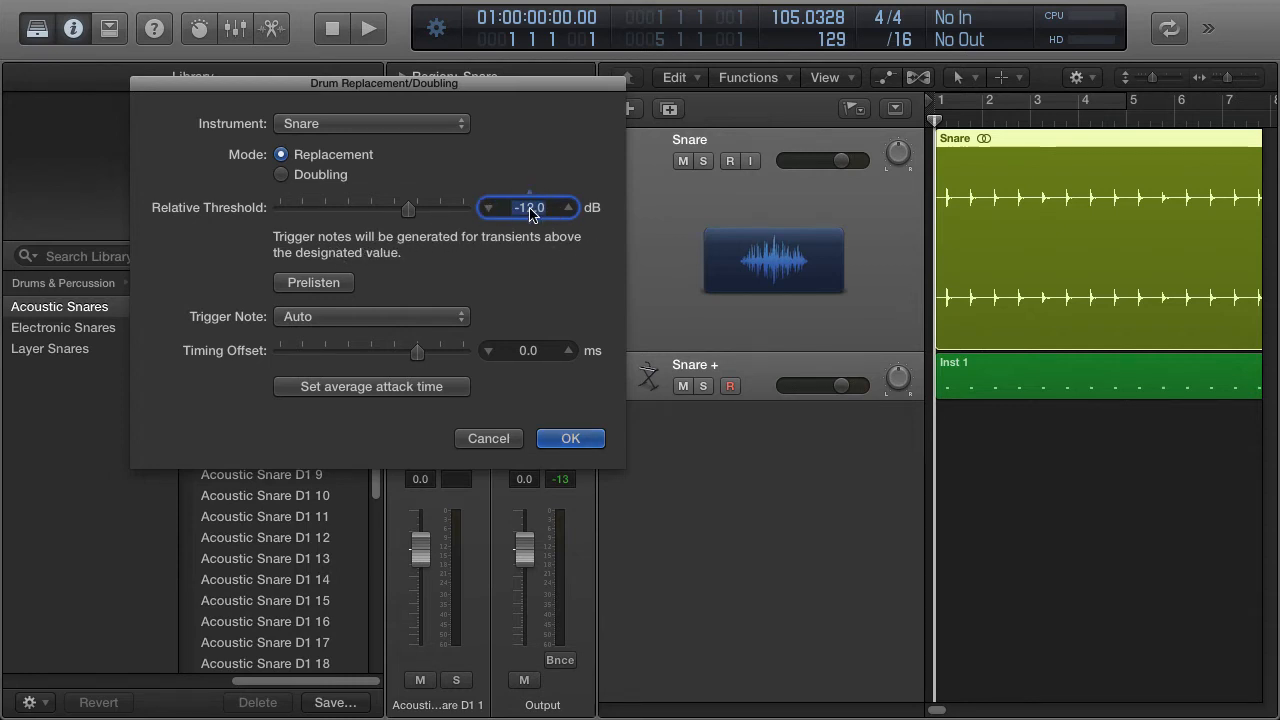
{"action": "left_click_drag", "start_coordinate": [408, 210], "coordinate": [435, 210]}
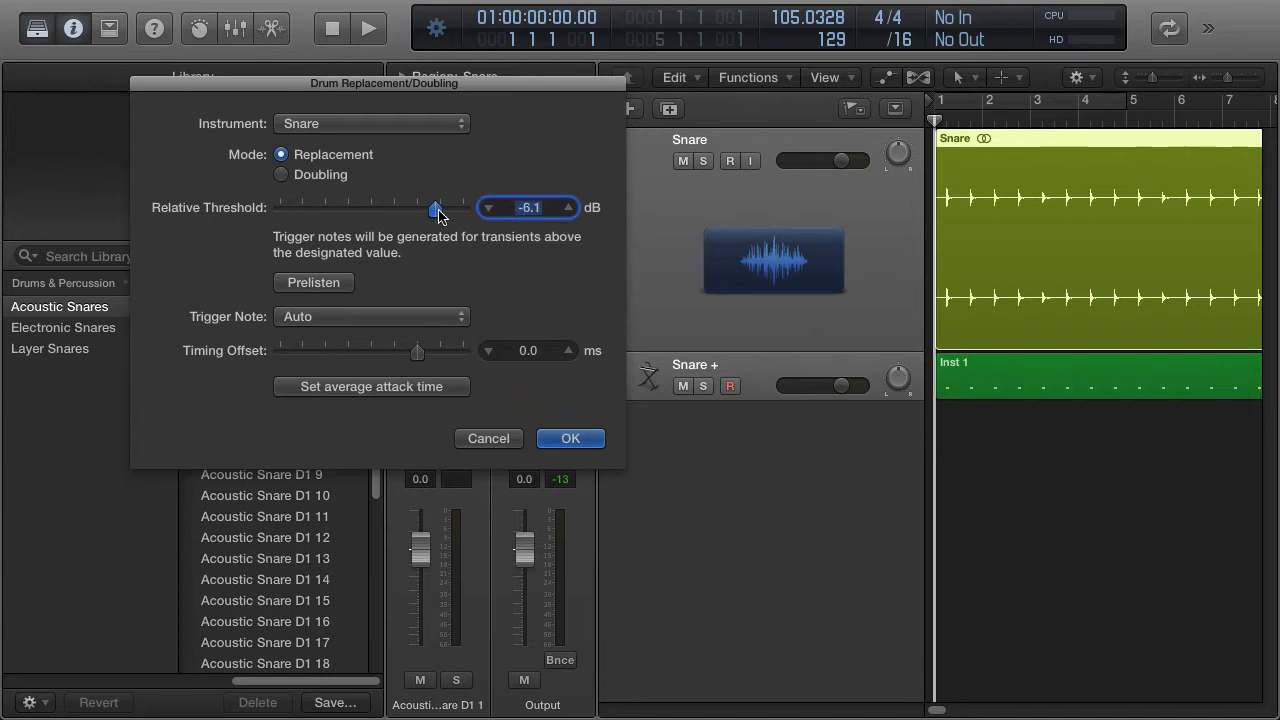
{"action": "left_click_drag", "start_coordinate": [435, 211], "coordinate": [432, 211]}
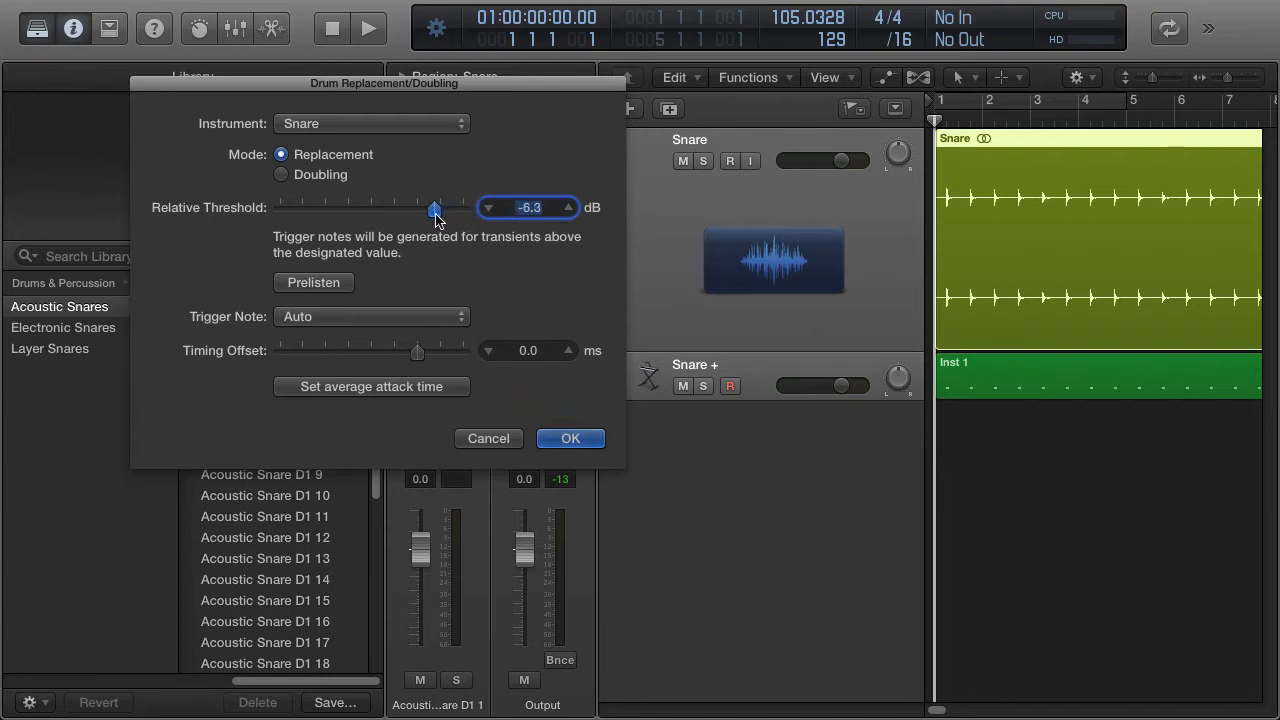
{"action": "left_click_drag", "start_coordinate": [434, 211], "coordinate": [443, 211]}
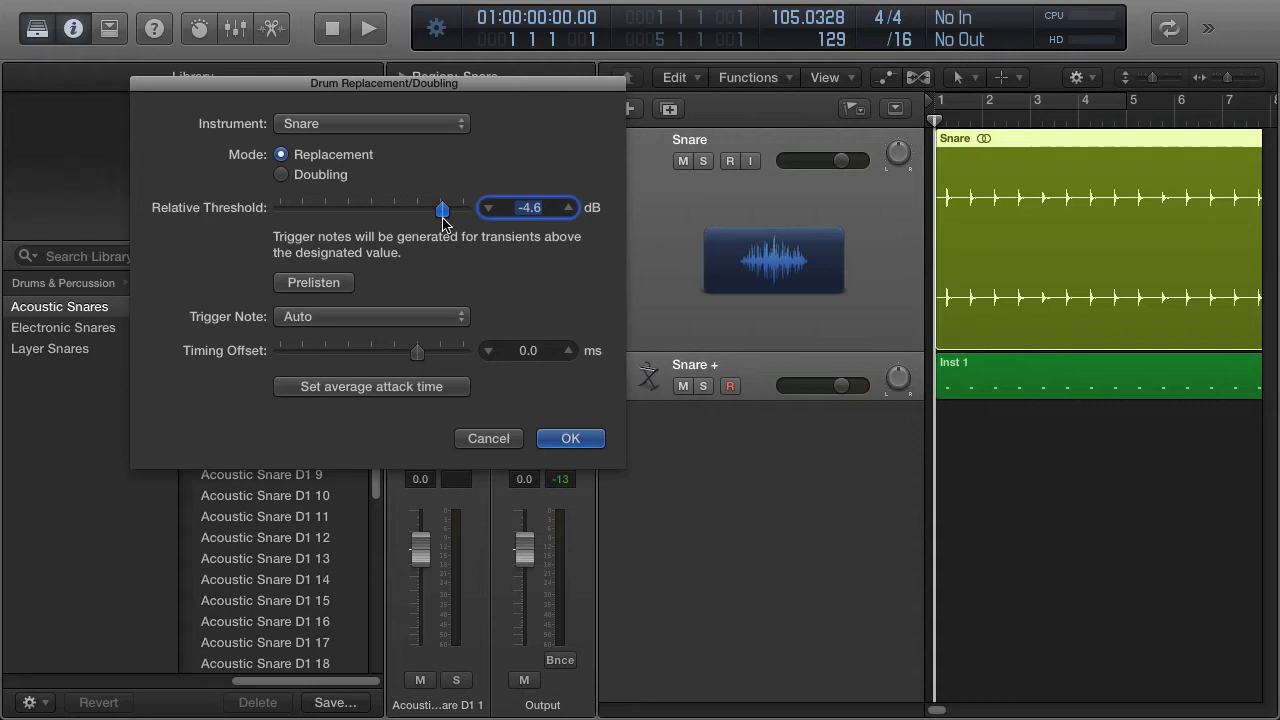
- Sweep the relative threshold down to -40 dB, then settle it at -12.9 dB
{"action": "left_click_drag", "start_coordinate": [443, 210], "coordinate": [328, 210]}
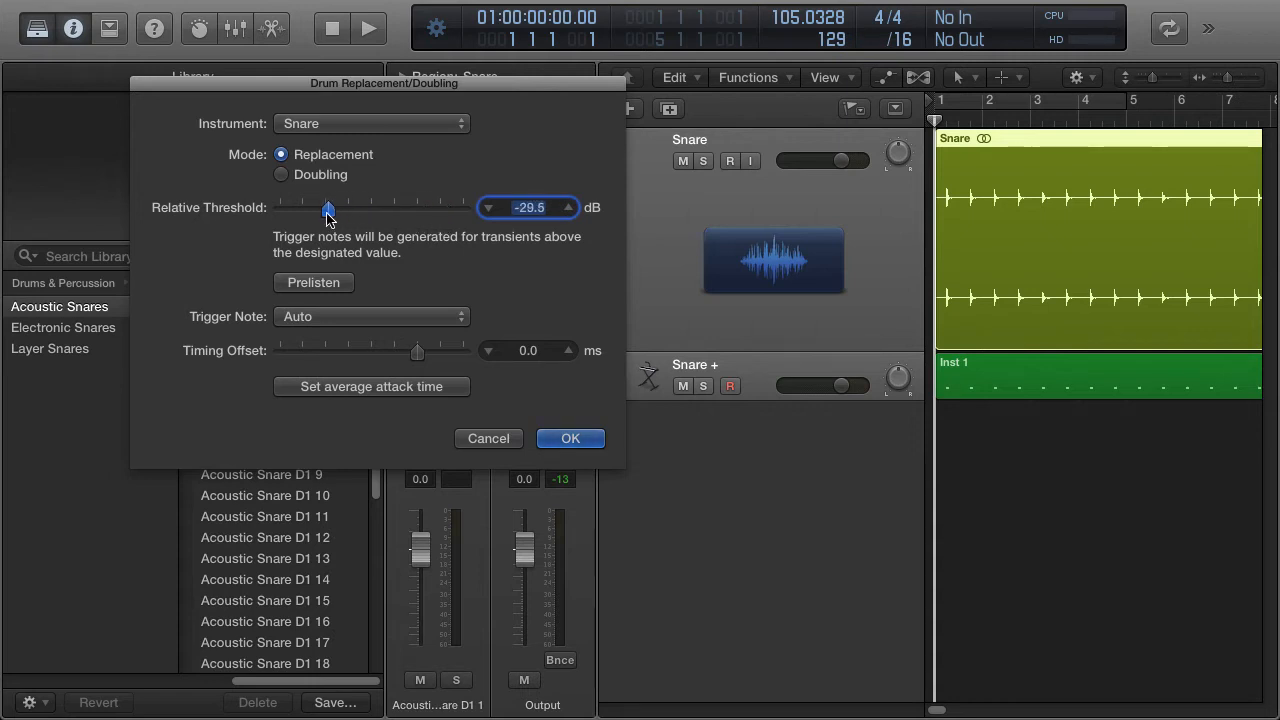
{"action": "left_click_drag", "start_coordinate": [328, 207], "coordinate": [280, 207]}
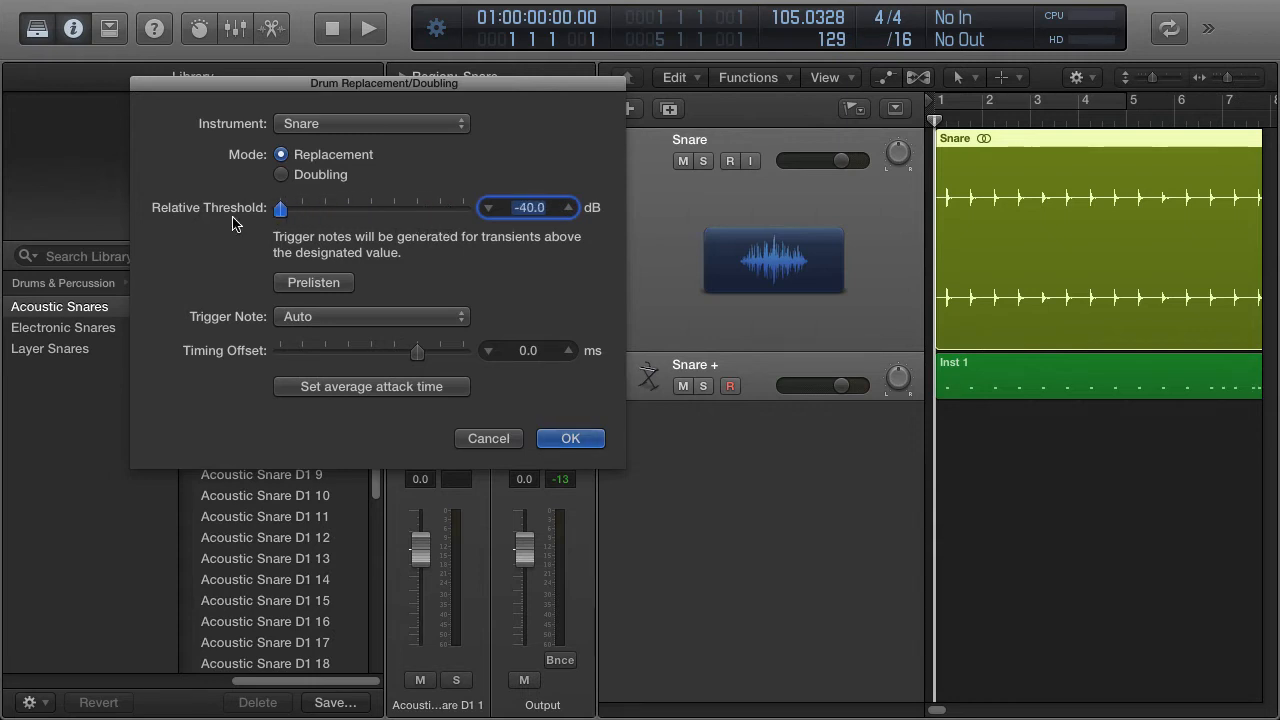
{"action": "mouse_move", "coordinate": [265, 243]}
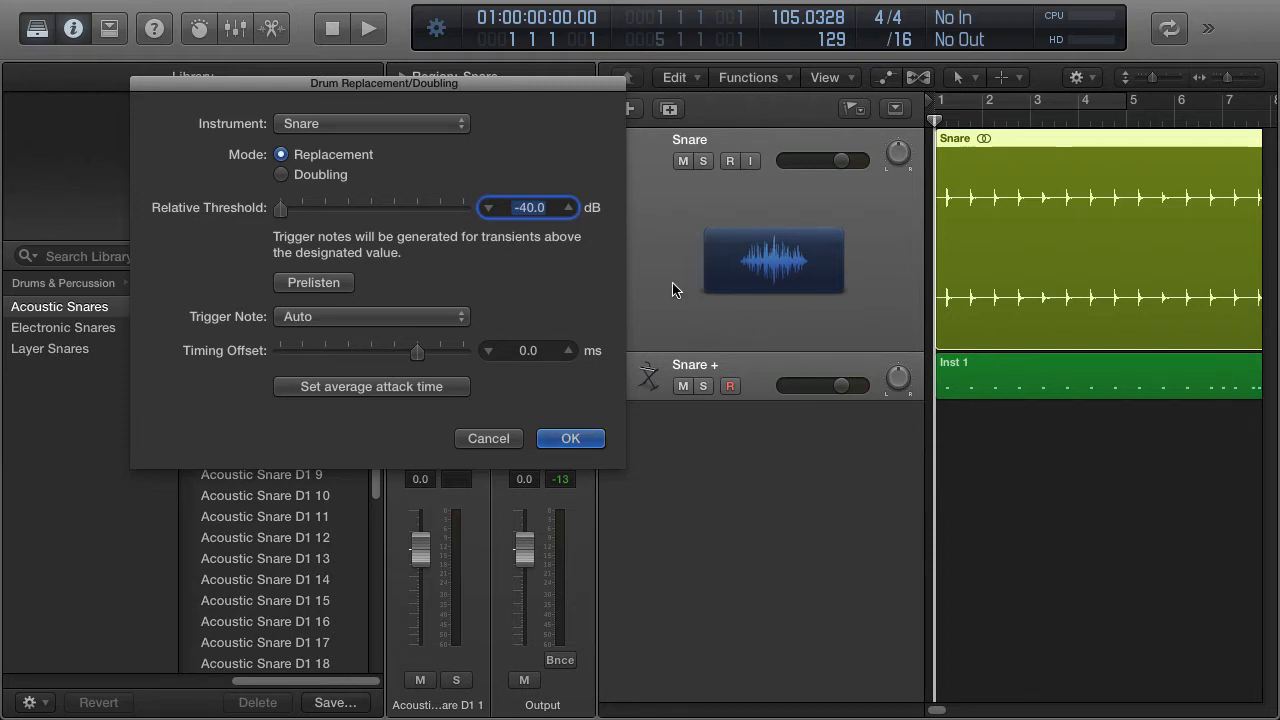
{"action": "left_click_drag", "start_coordinate": [281, 207], "coordinate": [290, 207]}
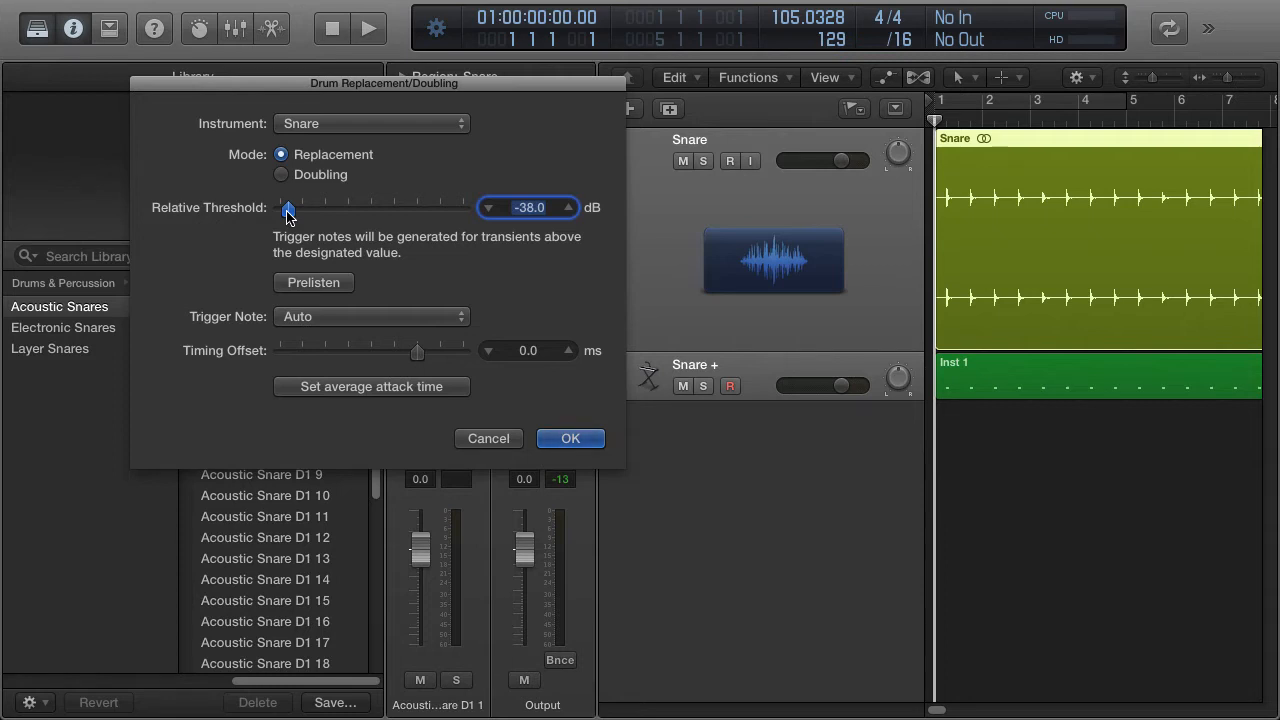
{"action": "left_click_drag", "start_coordinate": [289, 208], "coordinate": [412, 208]}
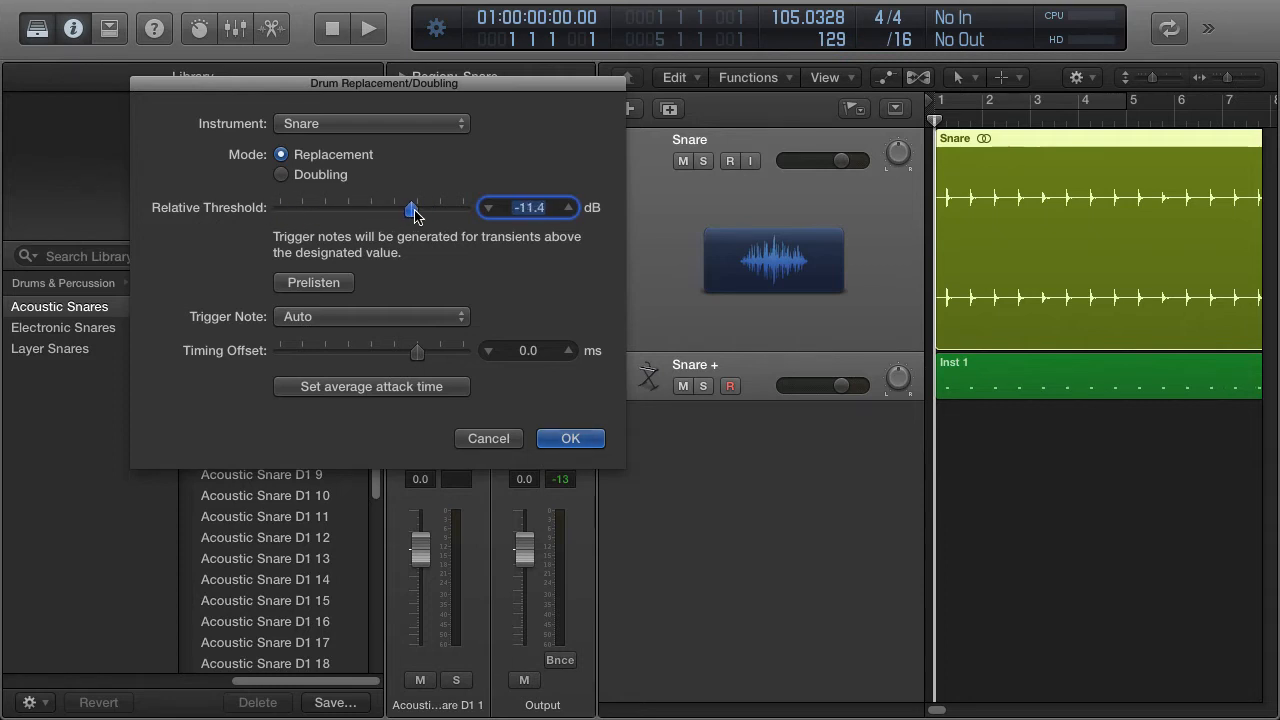
{"action": "left_click_drag", "start_coordinate": [410, 210], "coordinate": [372, 210]}
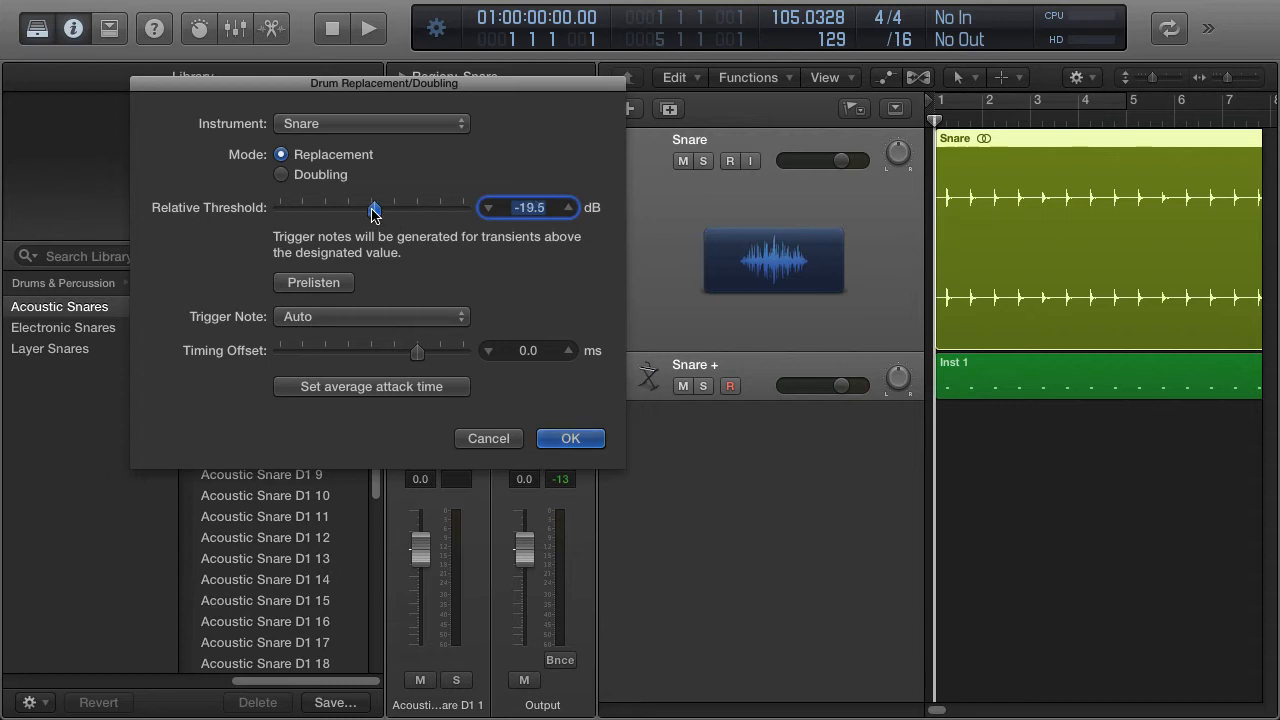
{"action": "left_click_drag", "start_coordinate": [372, 207], "coordinate": [404, 207]}
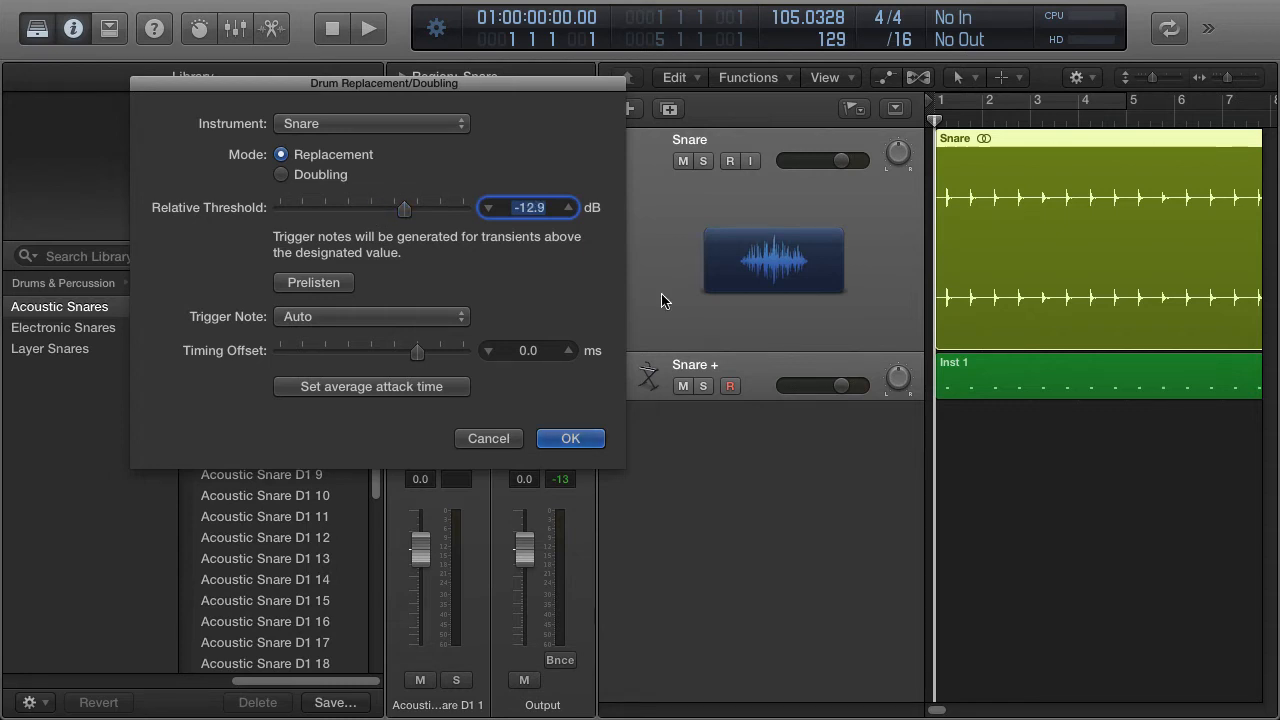
{"action": "mouse_move", "coordinate": [320, 320]}
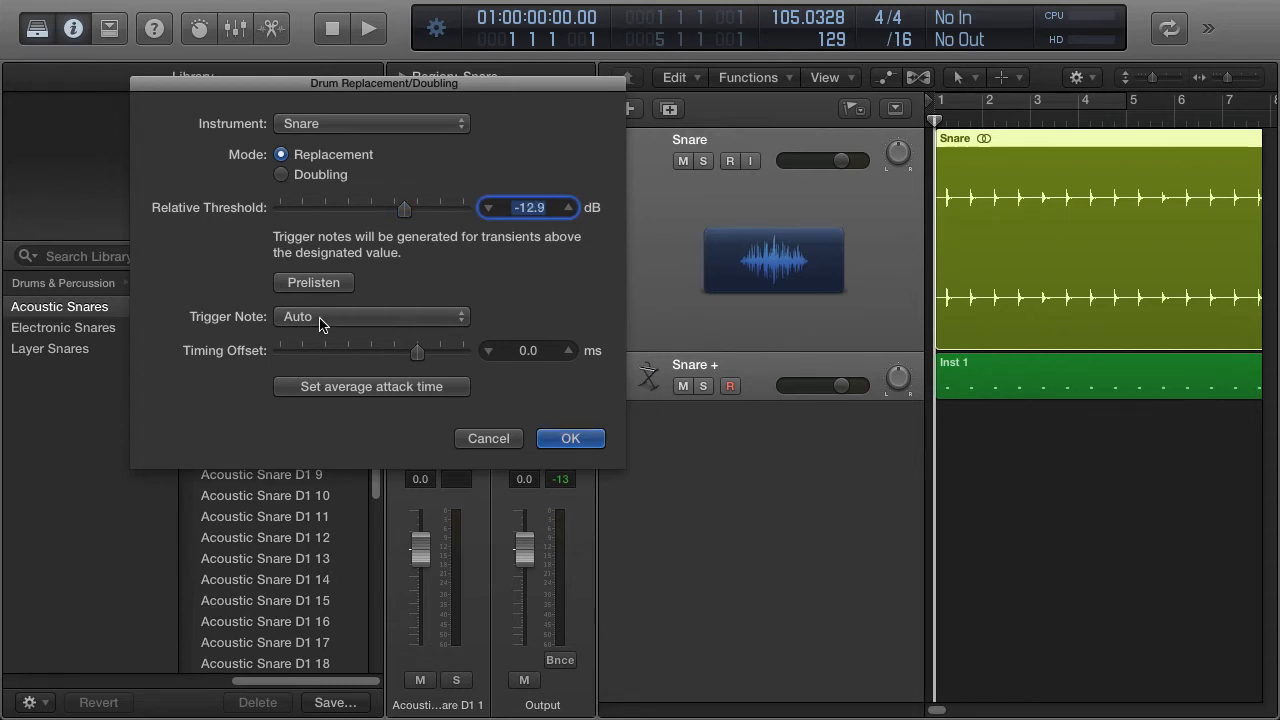
{"action": "left_click", "coordinate": [371, 316]}
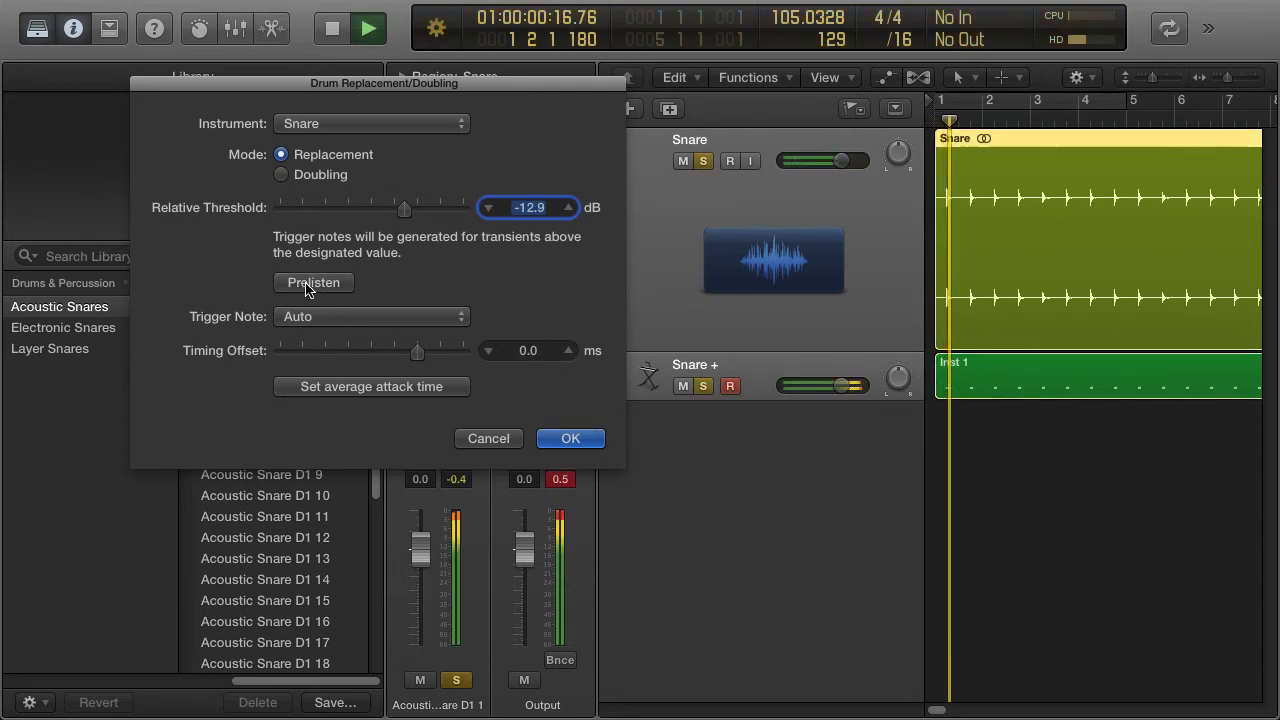
{"action": "left_click", "coordinate": [313, 282]}
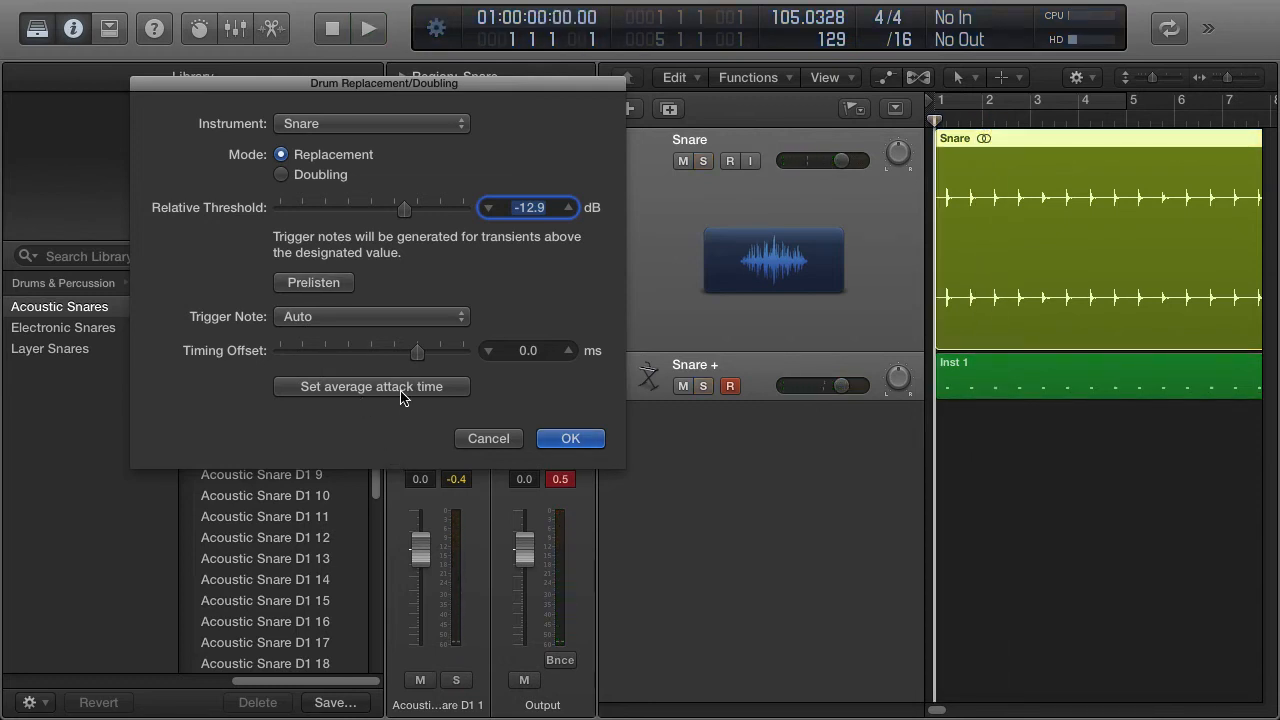
{"action": "mouse_move", "coordinate": [397, 392]}
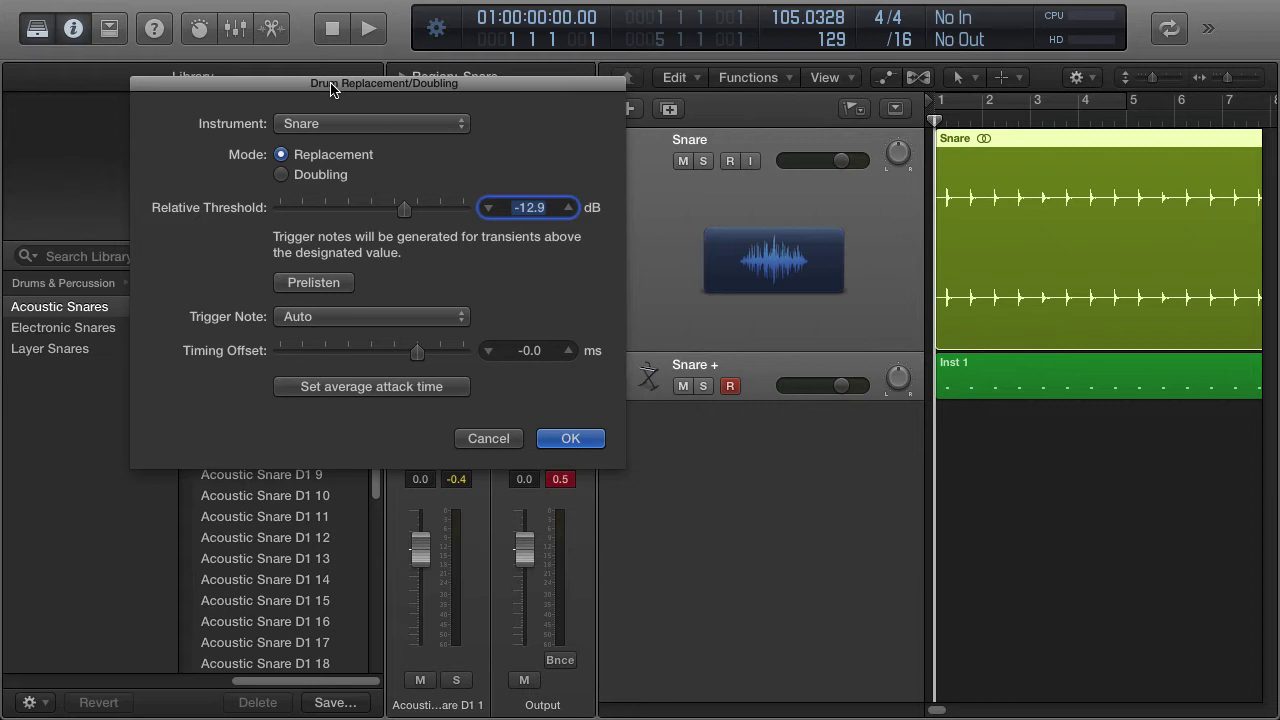
- Cancel the Drum Replacement/Doubling dialog and select the Snare + track
{"action": "left_click", "coordinate": [570, 438]}
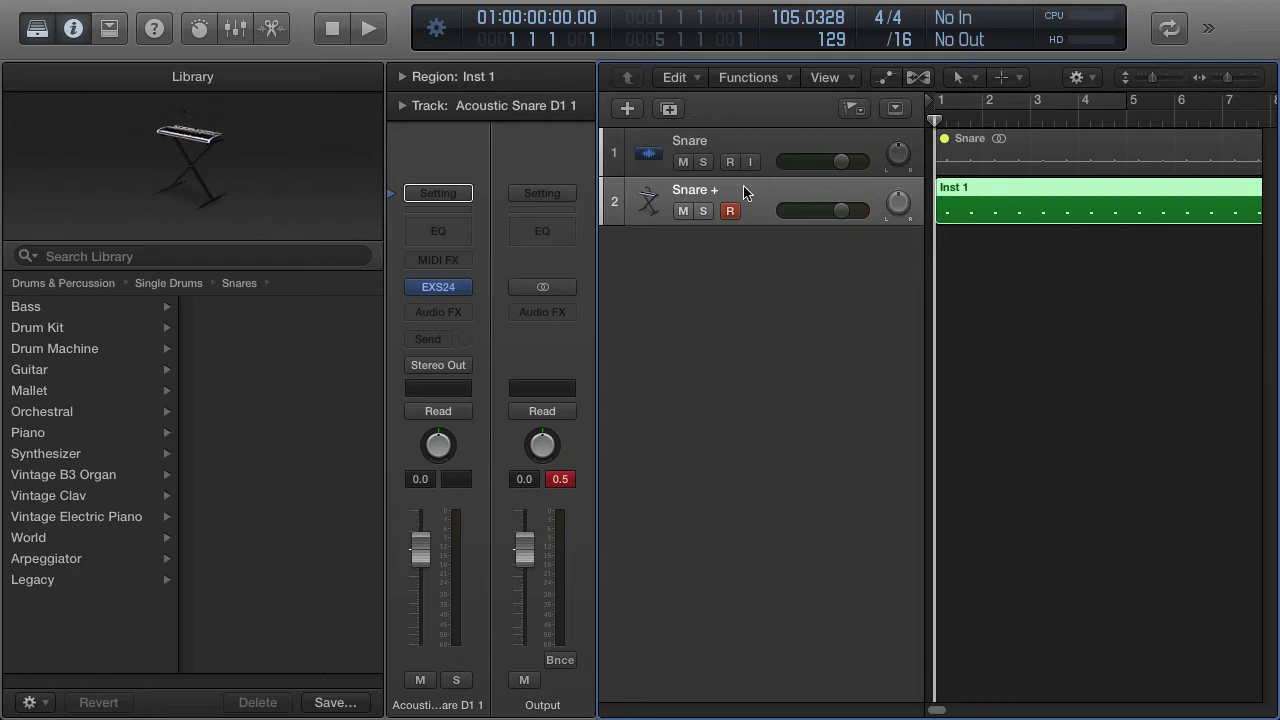
{"action": "mouse_move", "coordinate": [920, 210]}
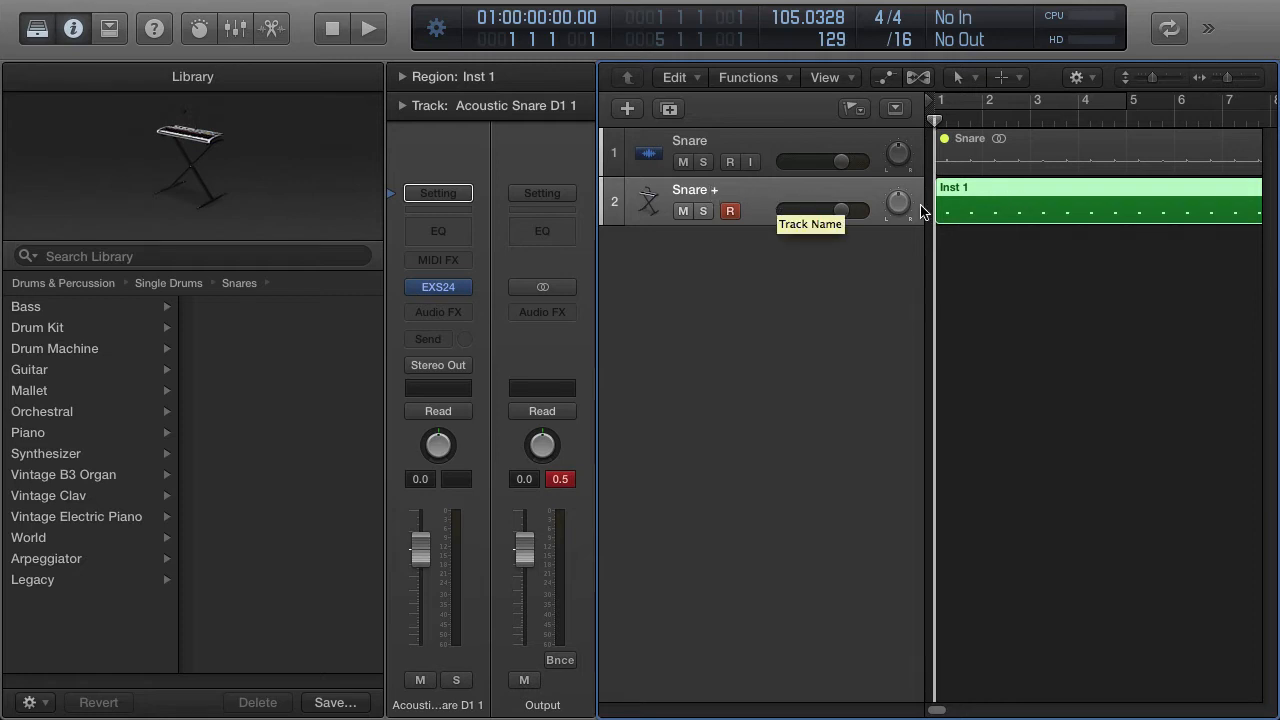
{"action": "left_click", "coordinate": [375, 27]}
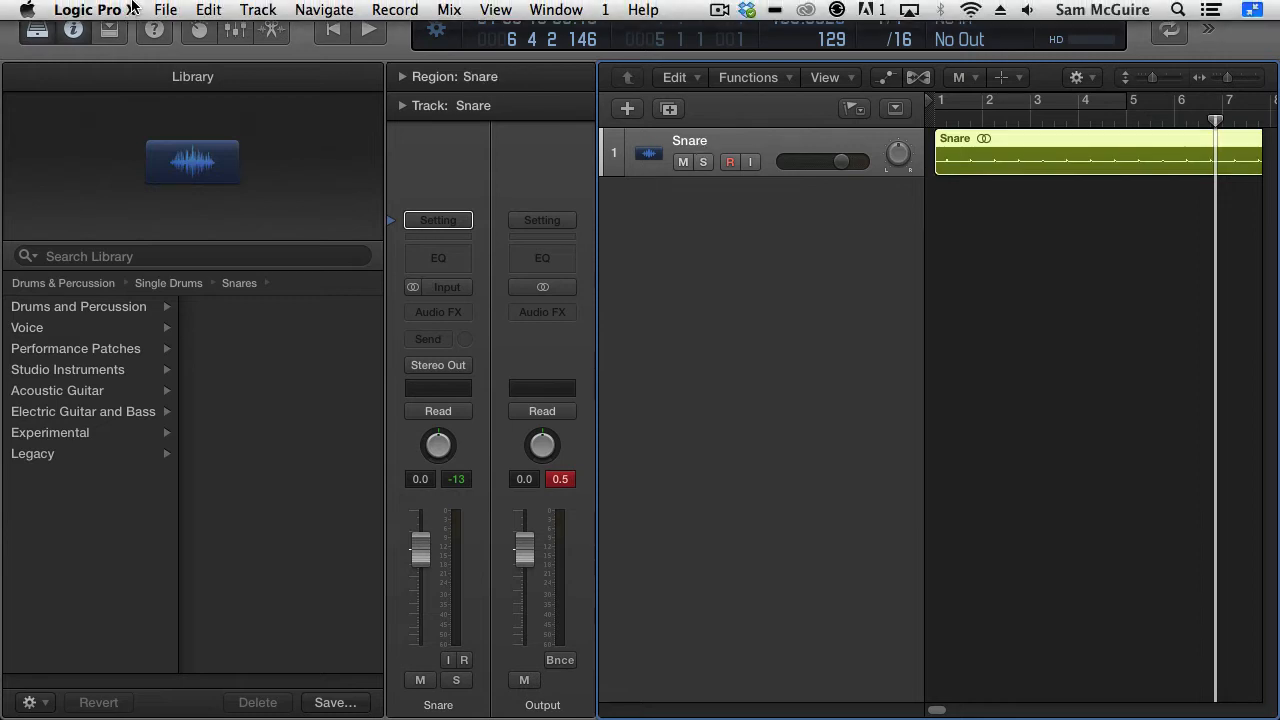
- Reopen Drum Replacement/Doubling from the Track menu and switch to doubling mode
{"action": "left_click", "coordinate": [258, 11]}
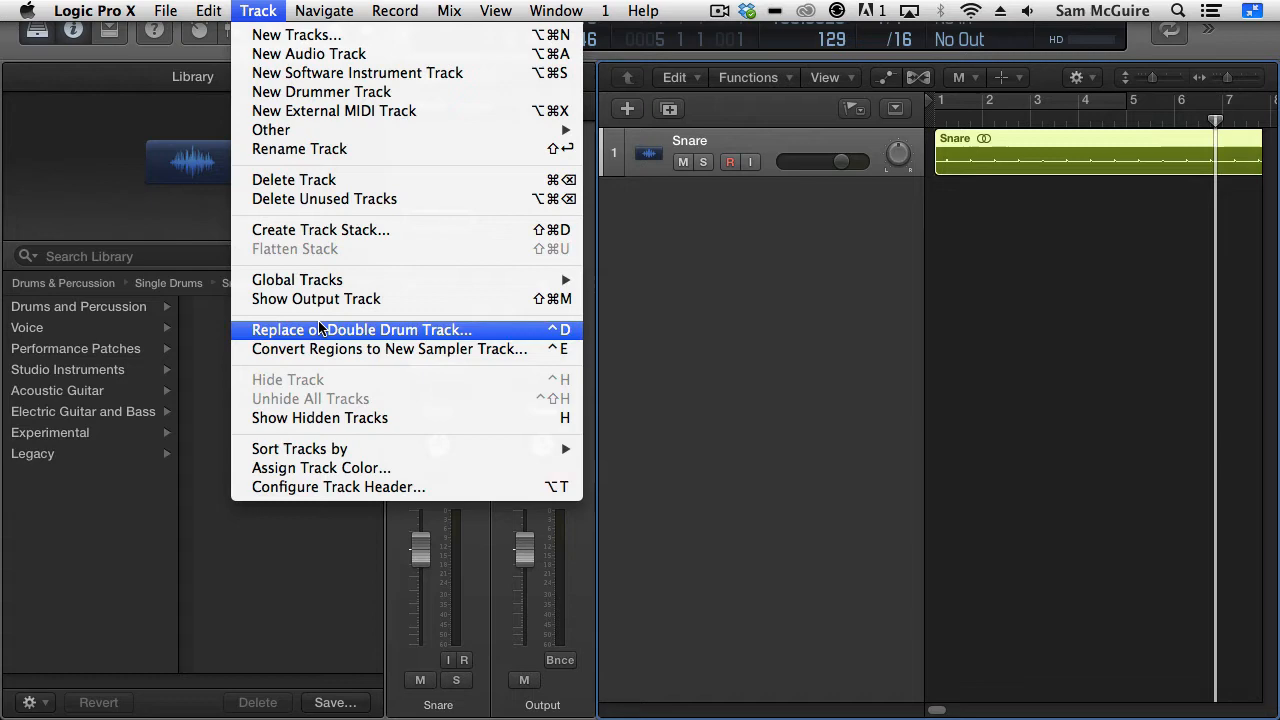
{"action": "left_click", "coordinate": [362, 330]}
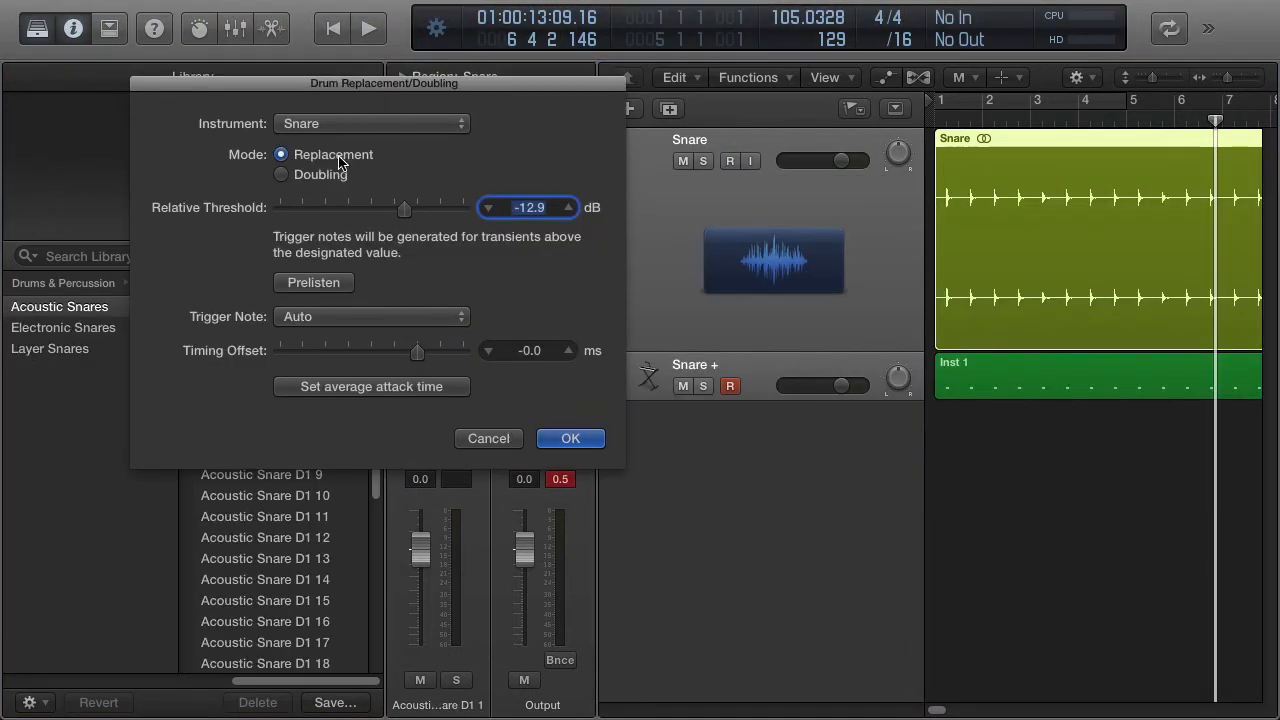
{"action": "left_click", "coordinate": [281, 174]}
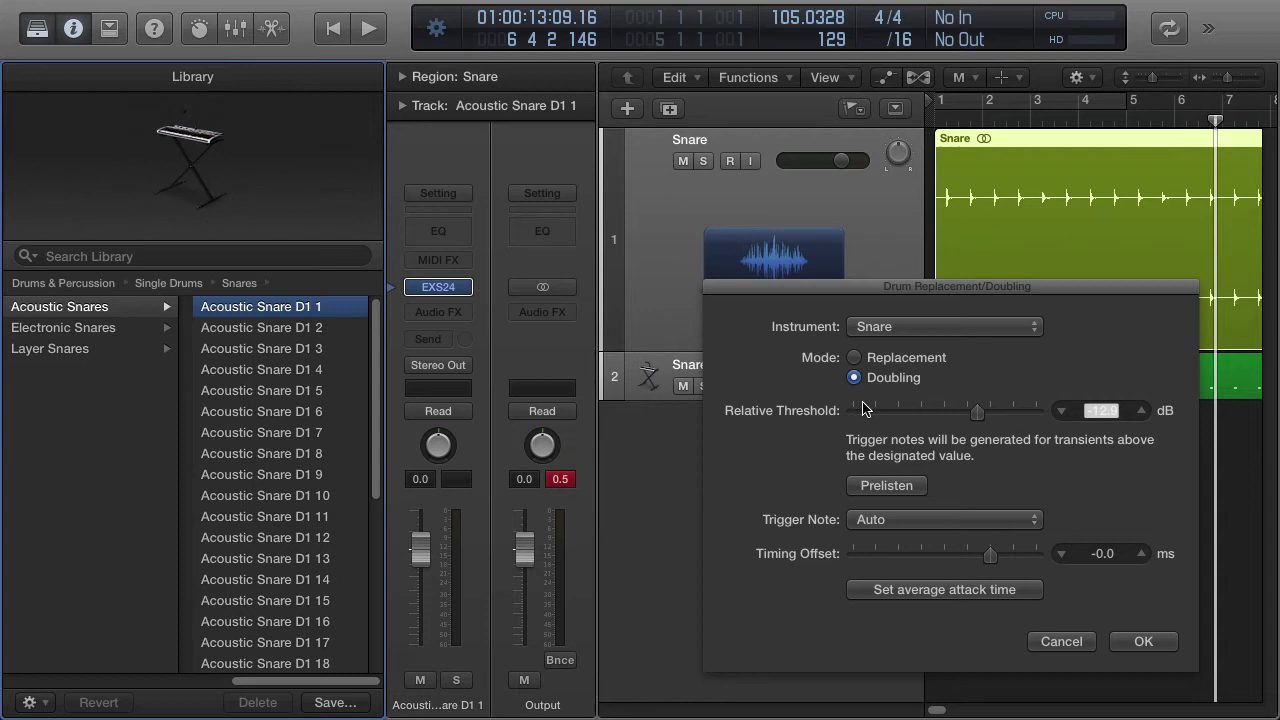
- Start playback and audition Acoustic Snare D1 2, 4, 6, 8 and another sample
{"action": "left_click", "coordinate": [365, 27]}
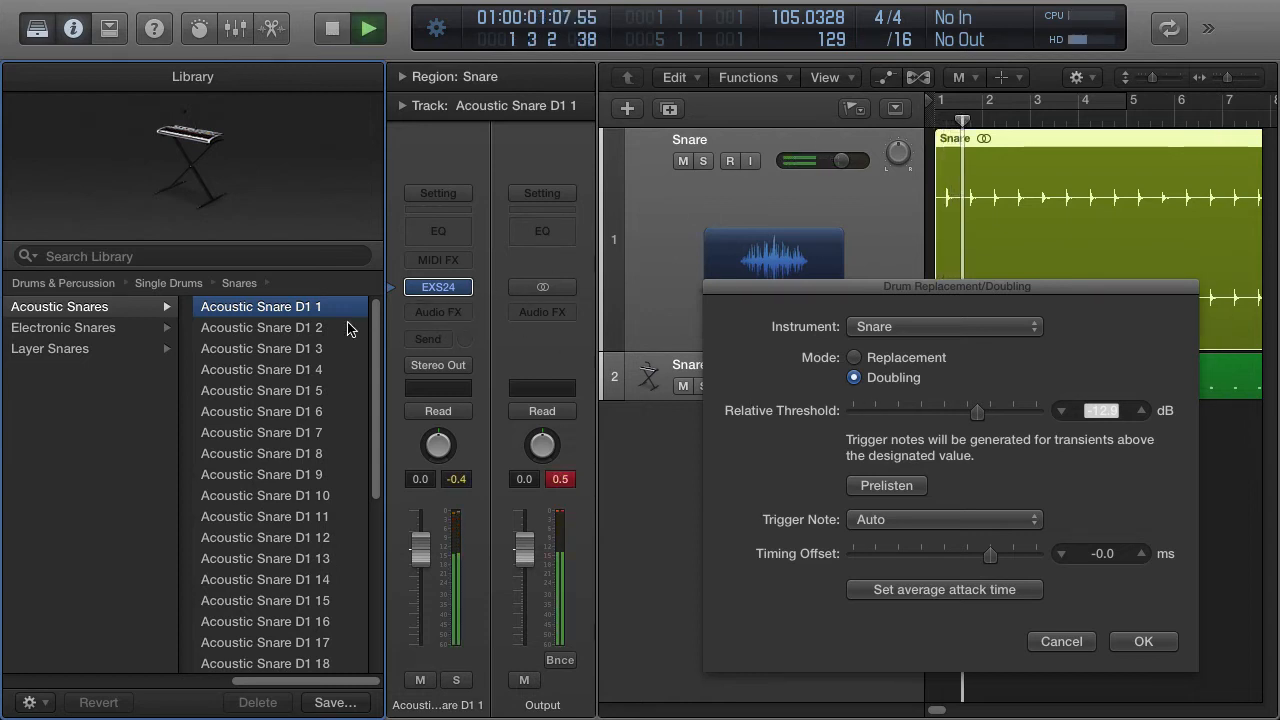
{"action": "left_click", "coordinate": [261, 348]}
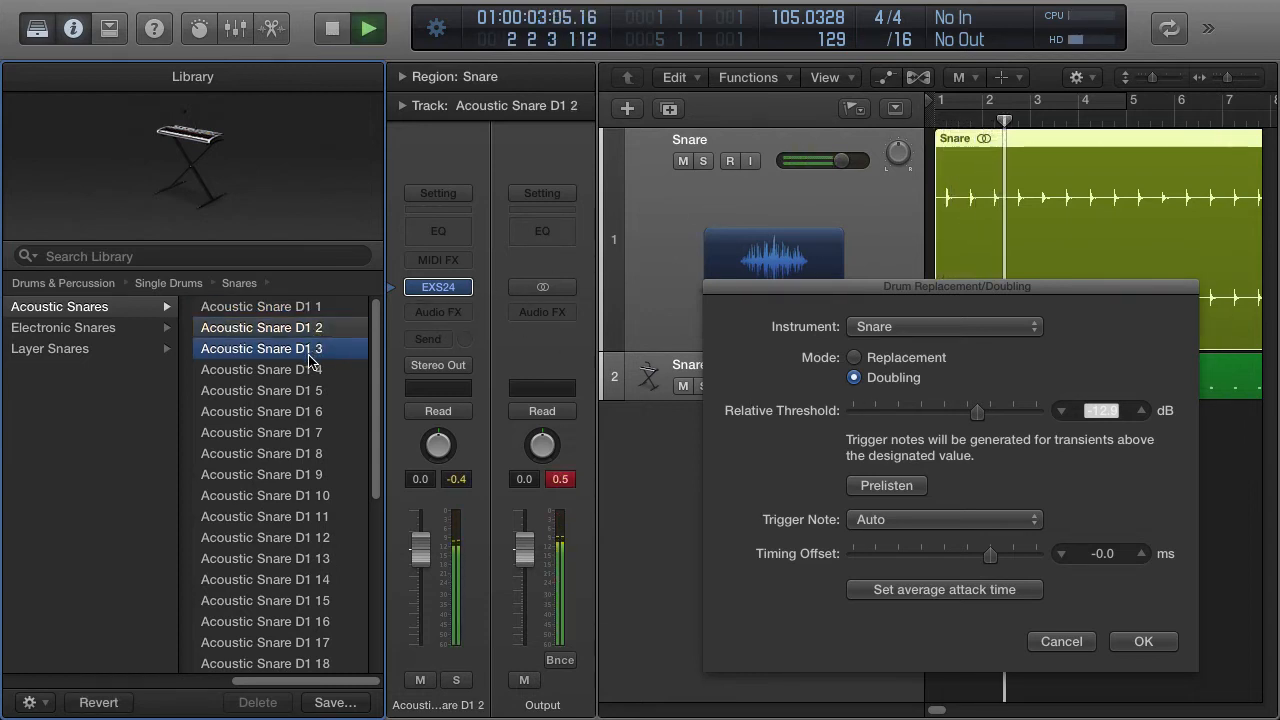
{"action": "left_click", "coordinate": [261, 369]}
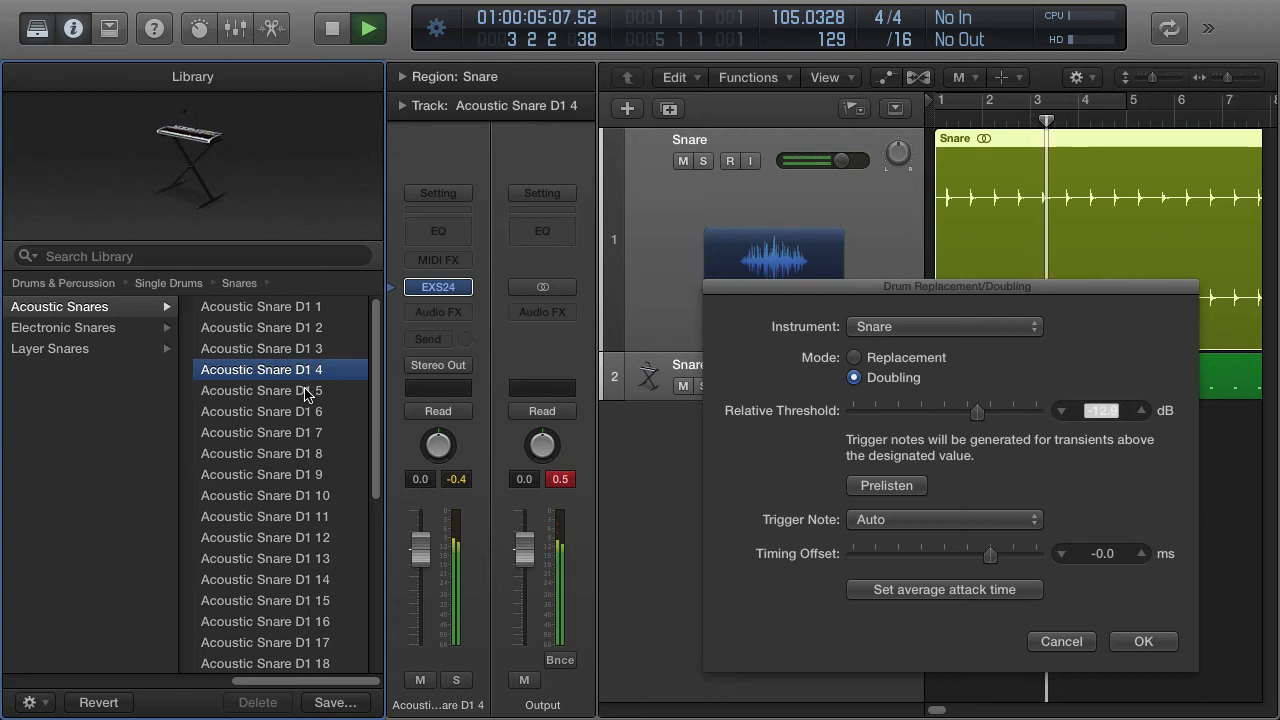
{"action": "left_click", "coordinate": [261, 411]}
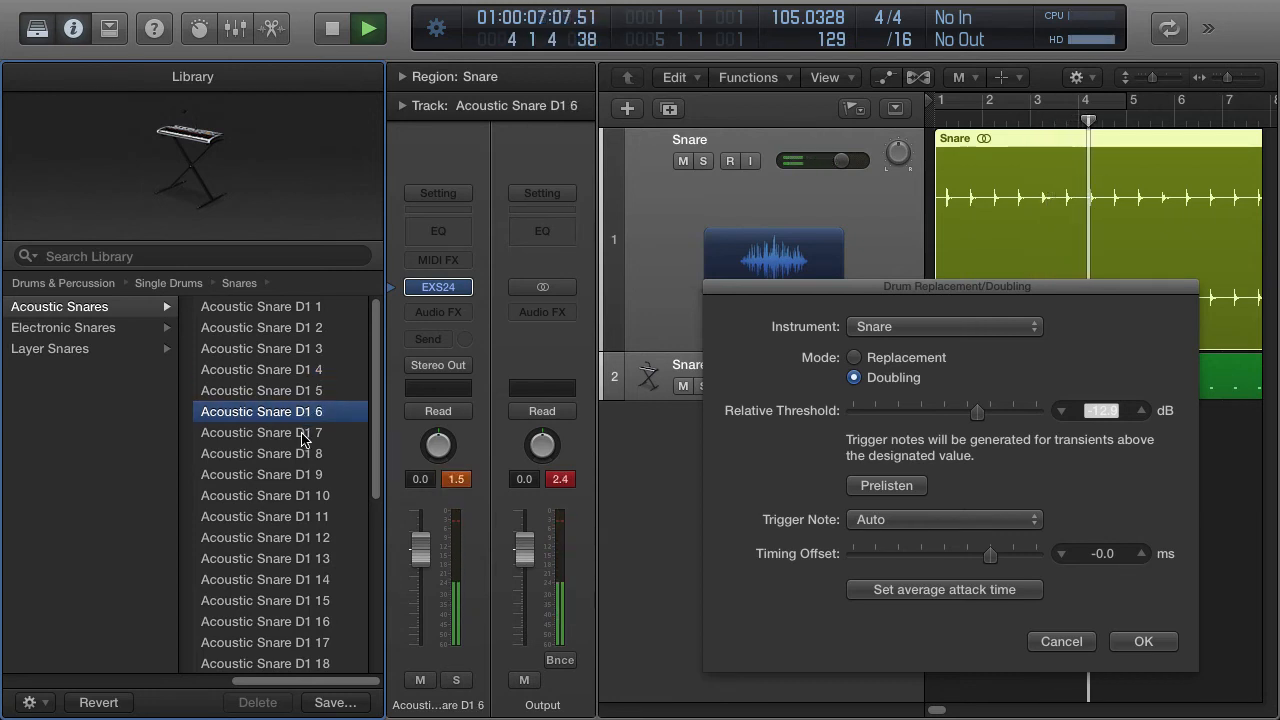
{"action": "left_click", "coordinate": [262, 453]}
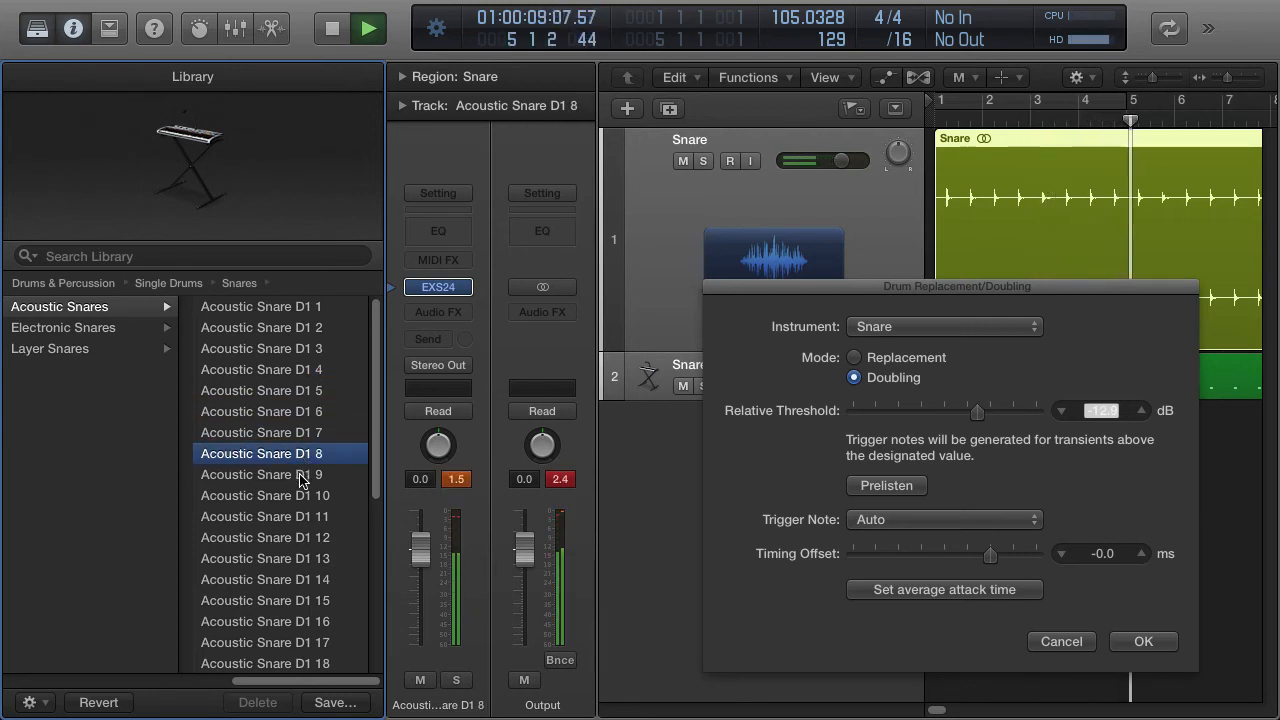
{"action": "left_click", "coordinate": [261, 474]}
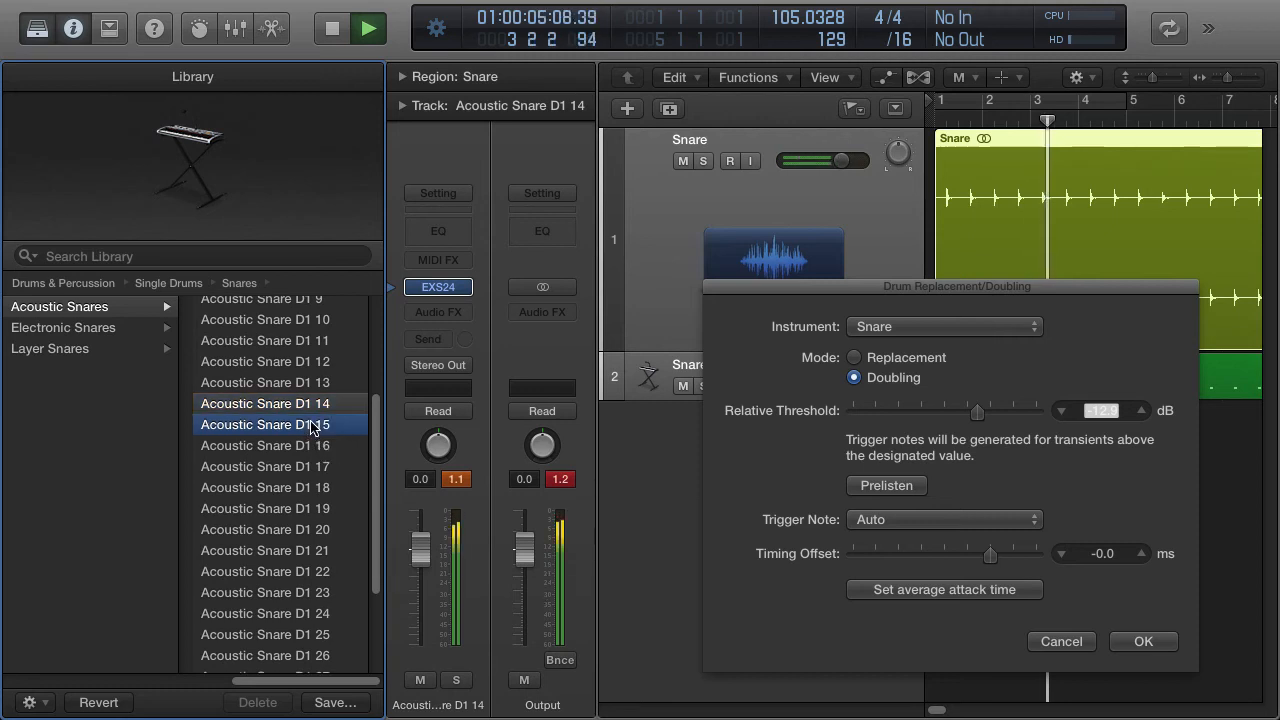
- Audition Acoustic Snare D1 16, 18, 17, 20 and 22
{"action": "left_click", "coordinate": [265, 445]}
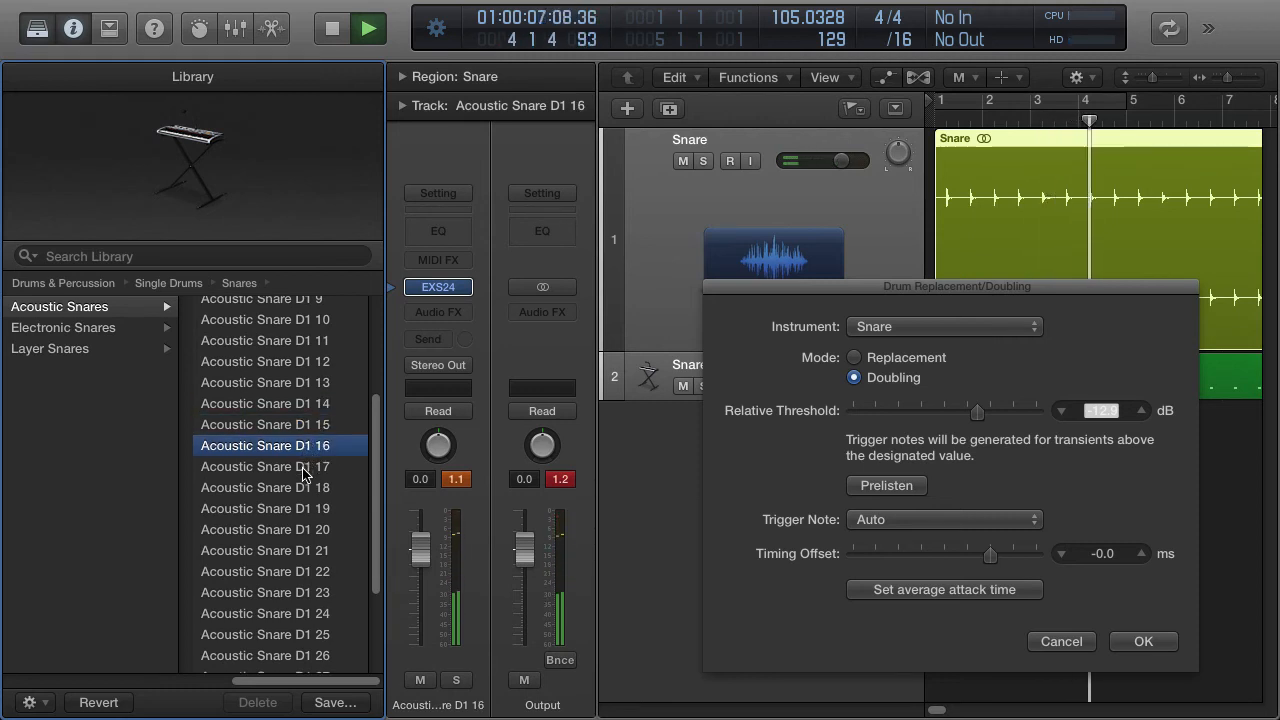
{"action": "left_click", "coordinate": [264, 487]}
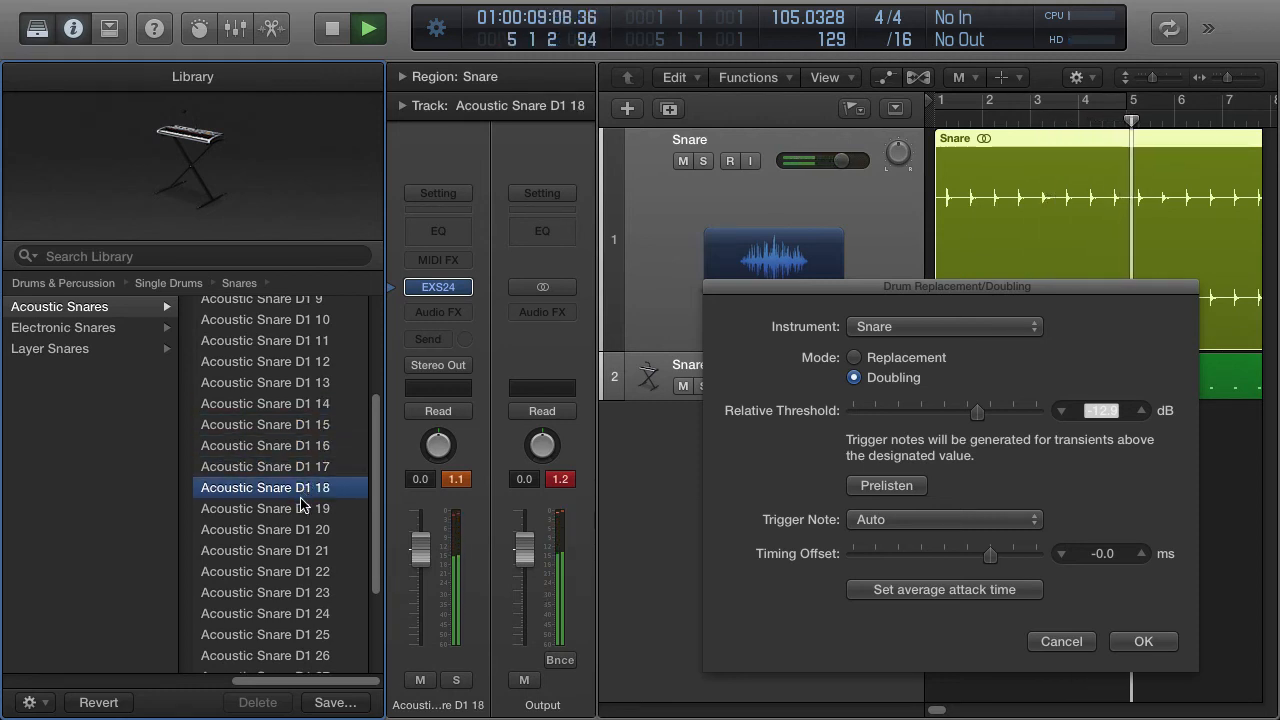
{"action": "left_click", "coordinate": [265, 466]}
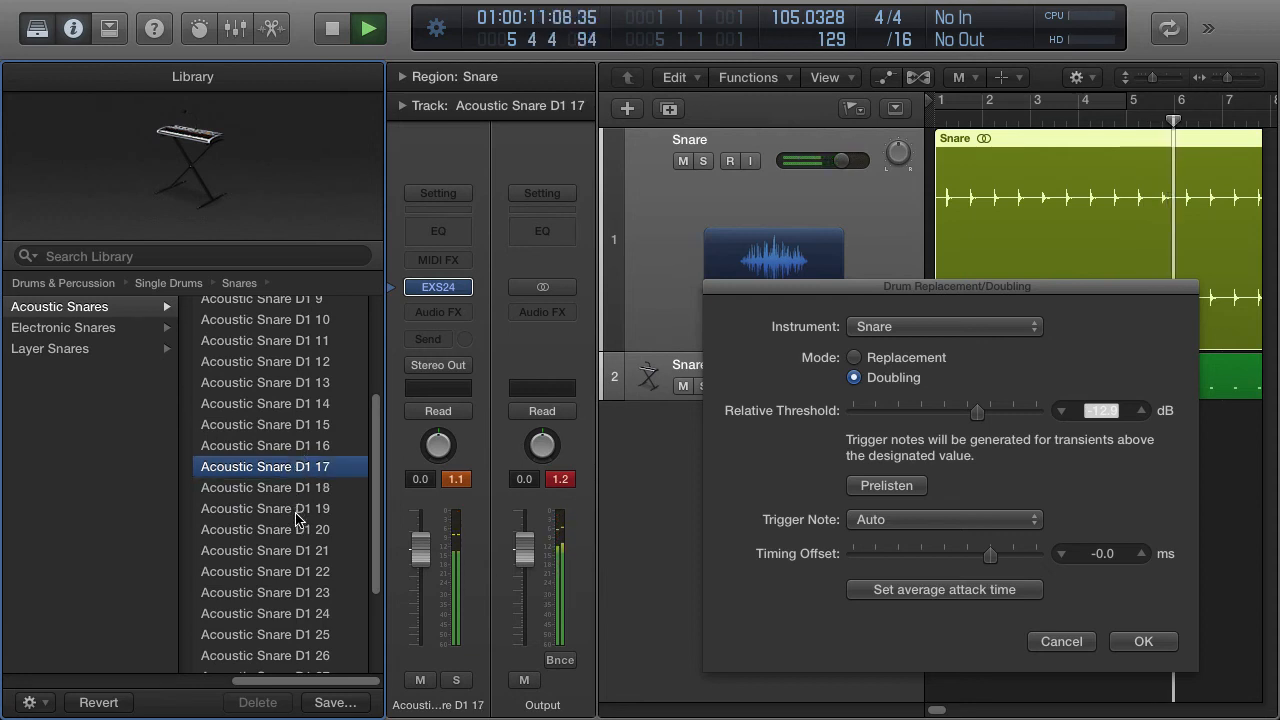
{"action": "left_click", "coordinate": [265, 529]}
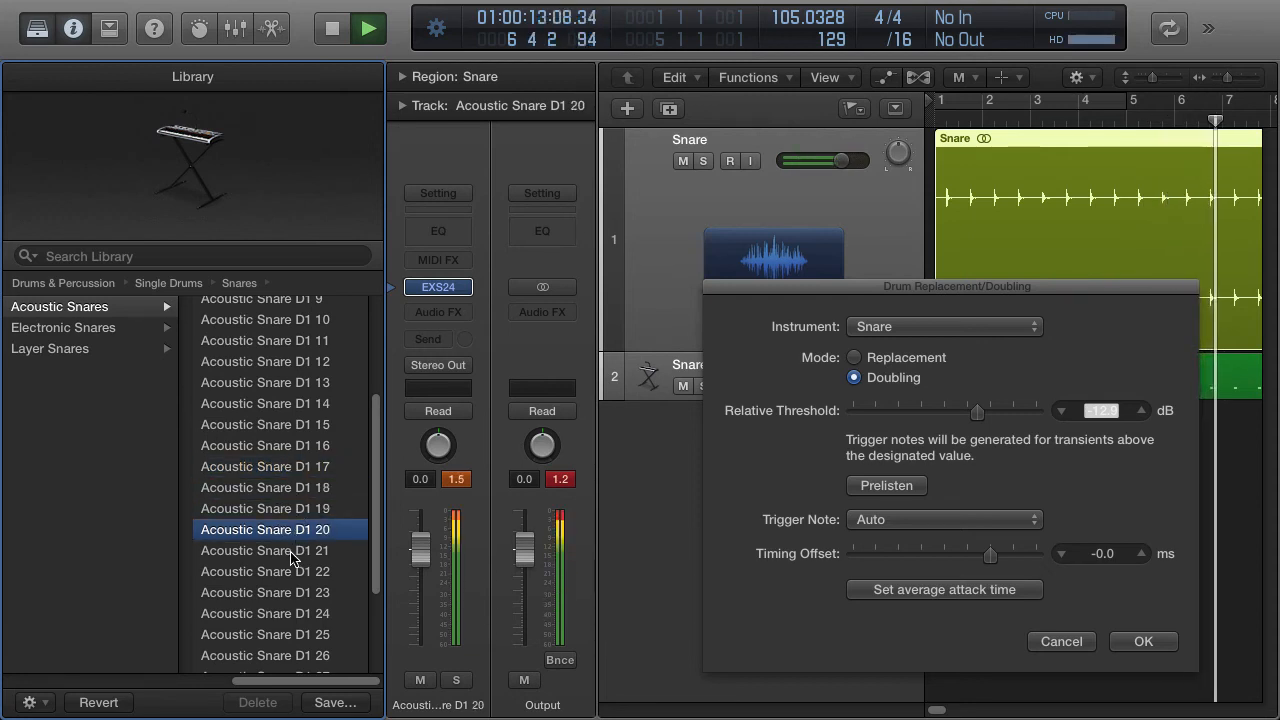
{"action": "left_click", "coordinate": [264, 571]}
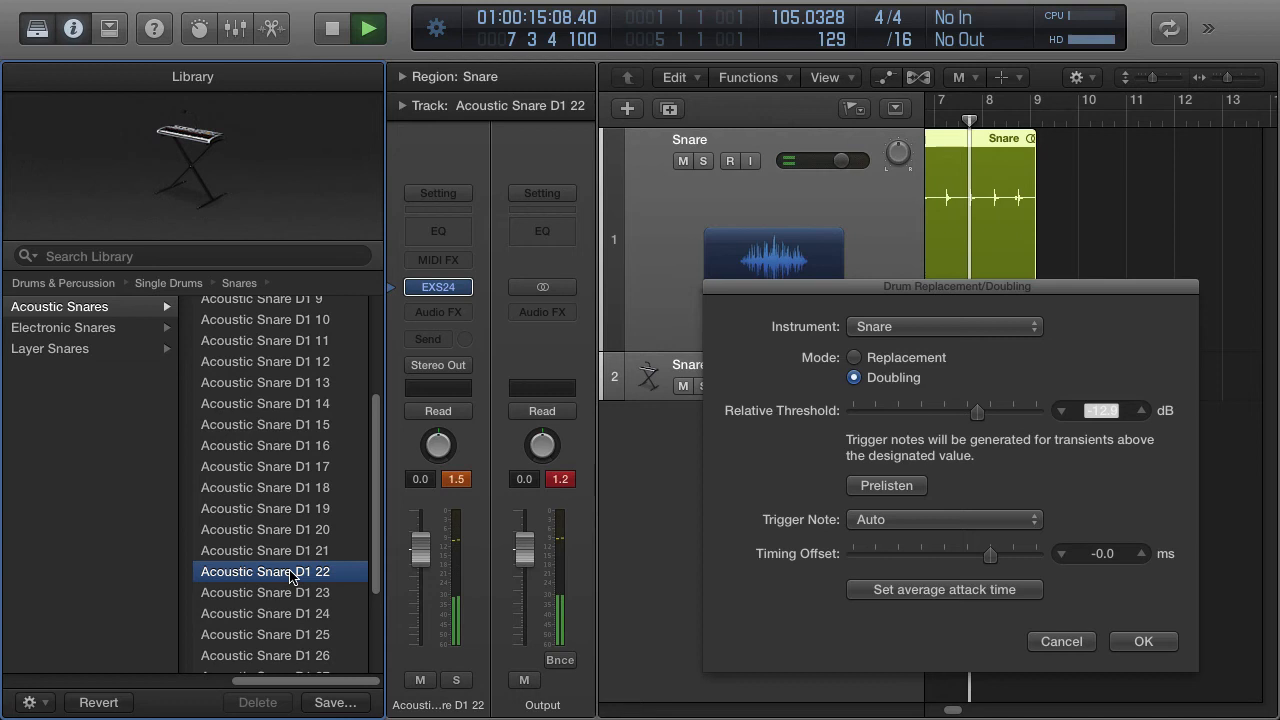
- Preview Acoustic Snare D1 26 and other samples, then settle on Acoustic Snare D1 17
{"action": "left_click", "coordinate": [264, 592]}
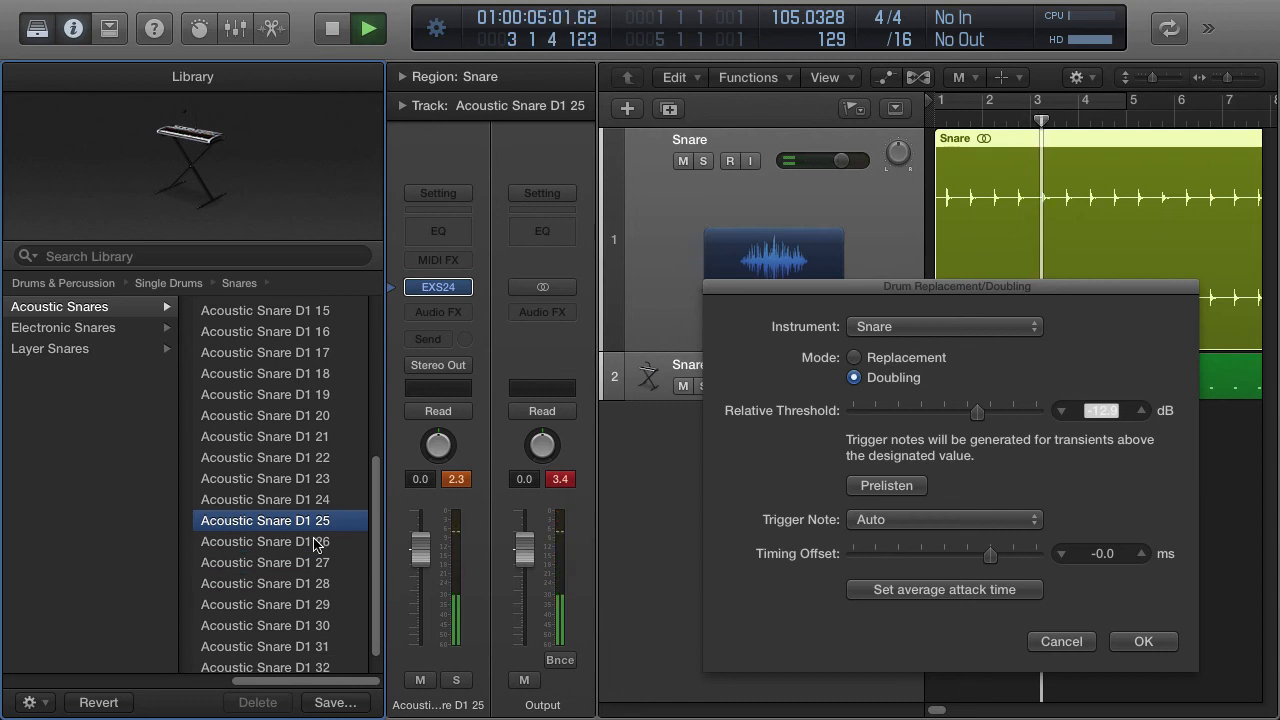
{"action": "left_click", "coordinate": [265, 542]}
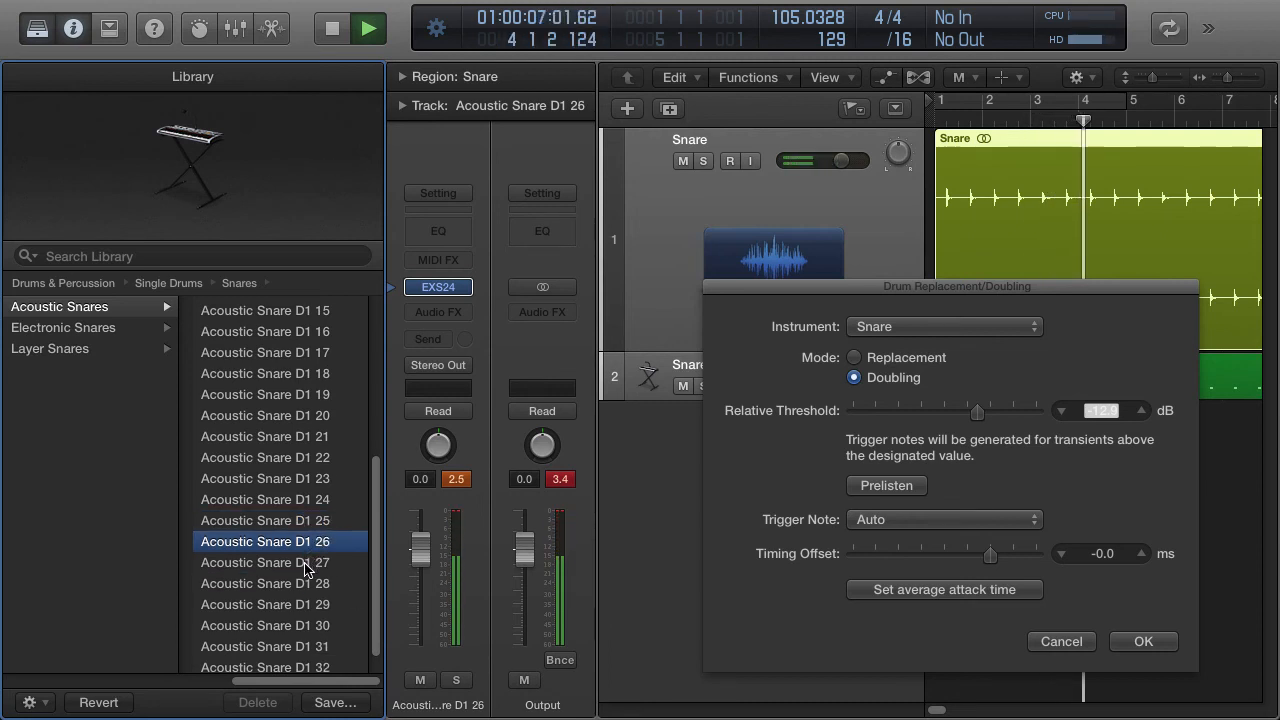
{"action": "left_click", "coordinate": [265, 562]}
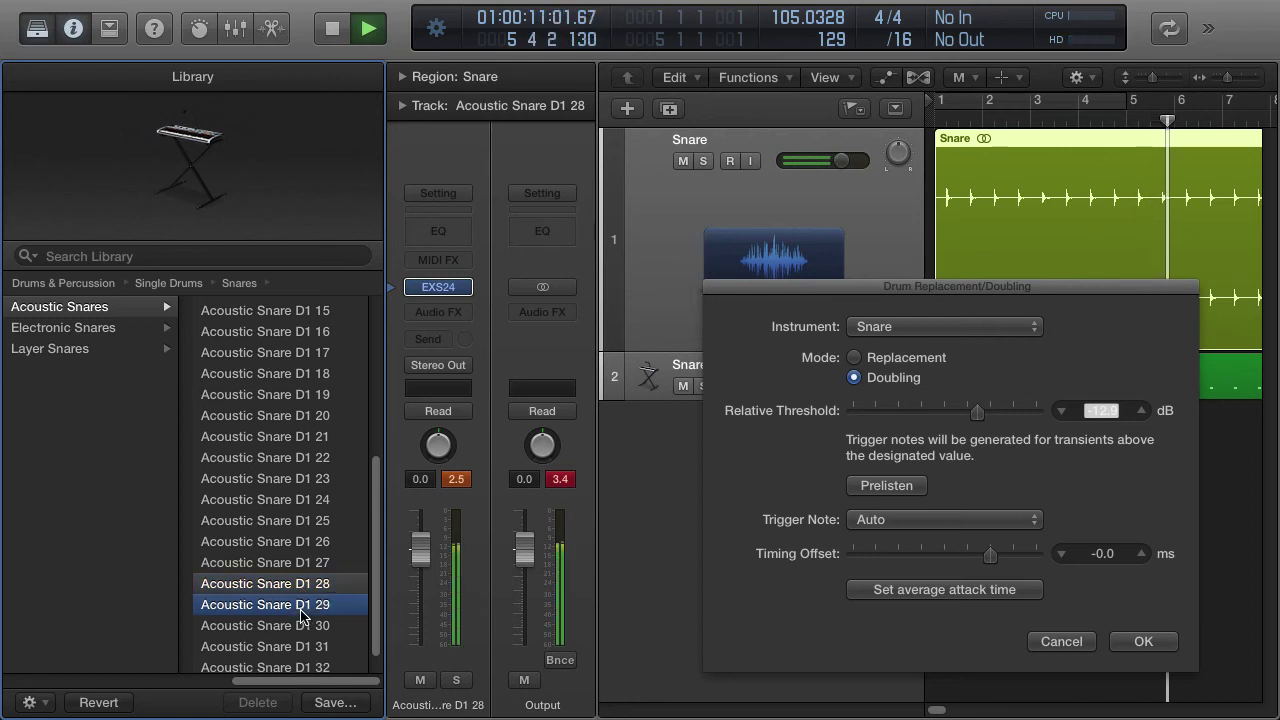
{"action": "left_click", "coordinate": [264, 625]}
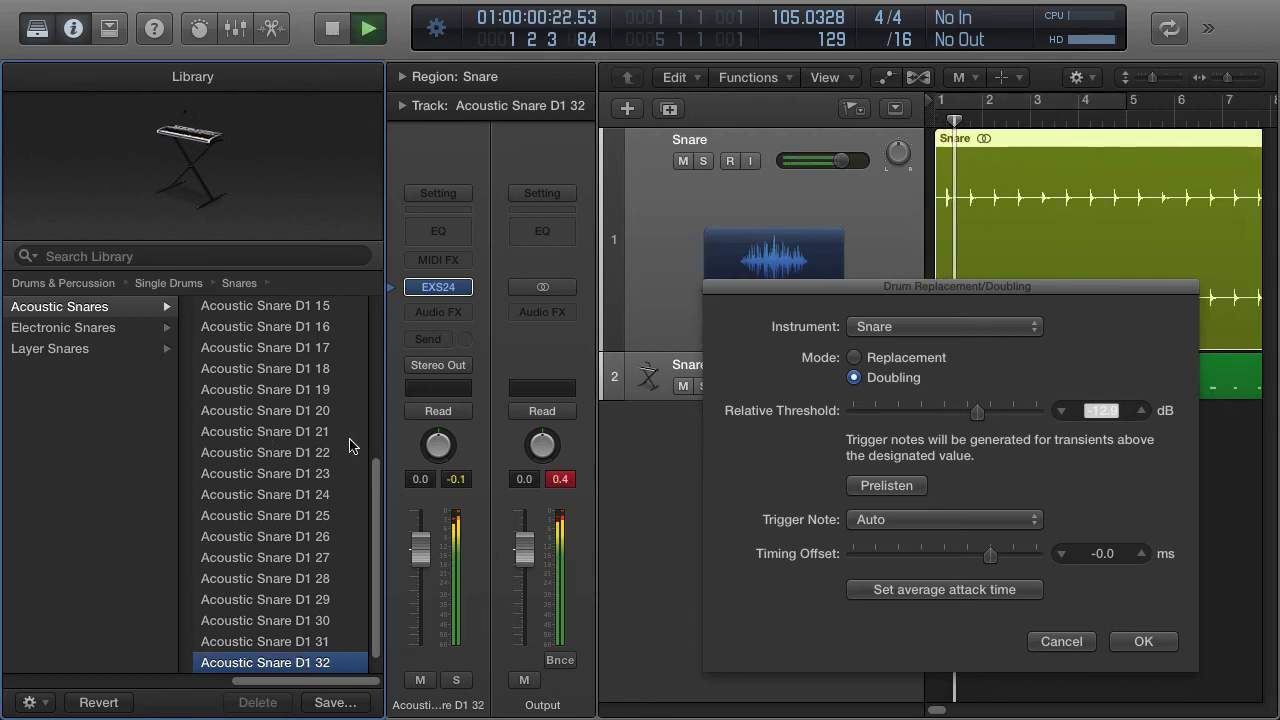
{"action": "left_click", "coordinate": [265, 347]}
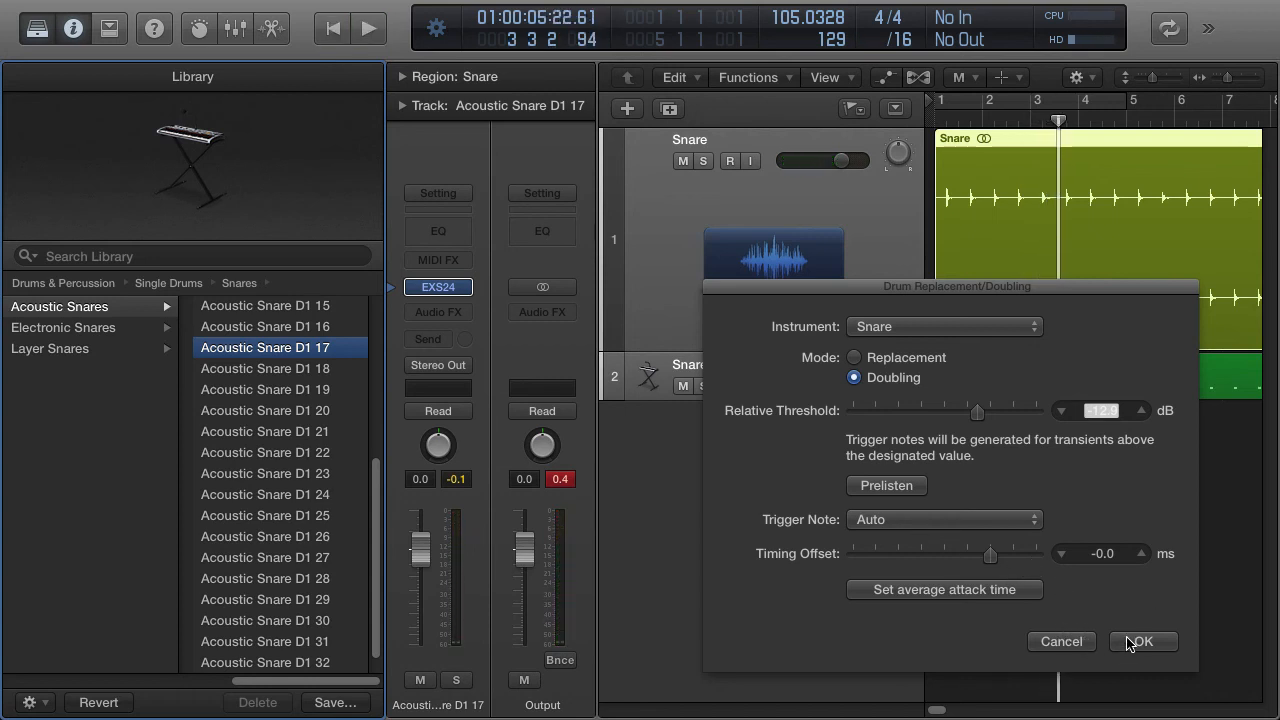
{"action": "mouse_move", "coordinate": [1031, 255]}
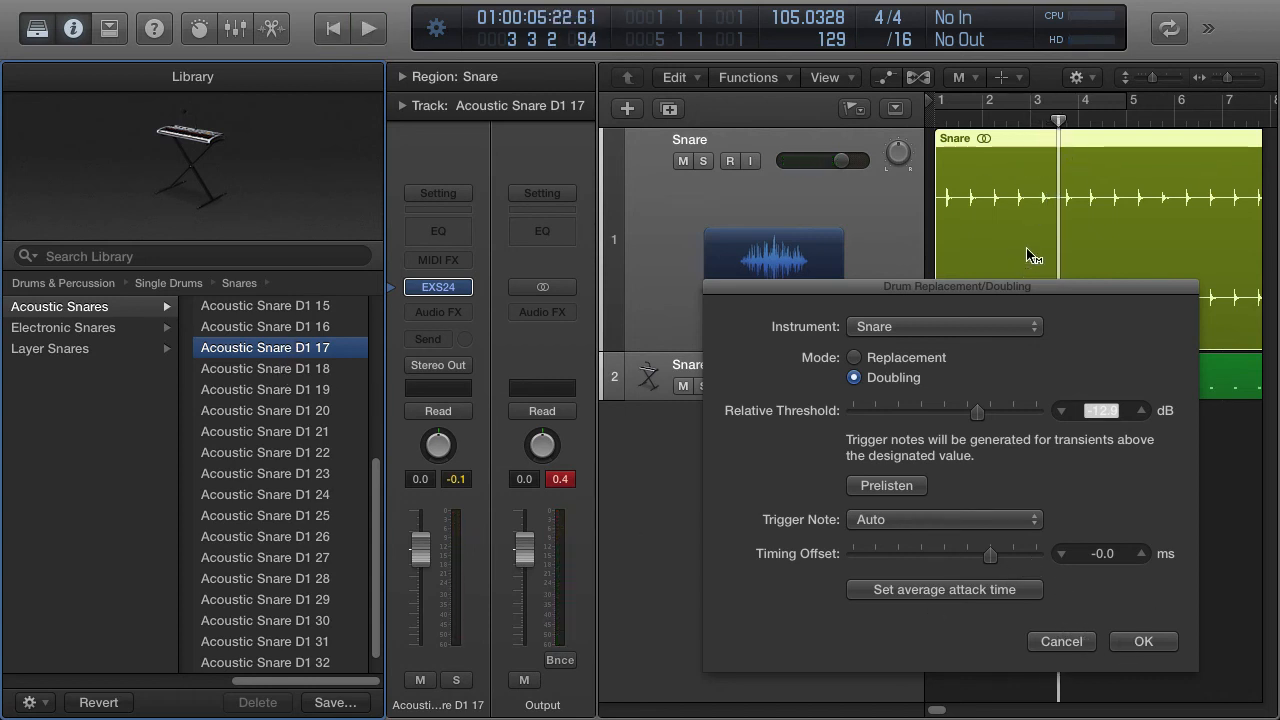
{"action": "mouse_move", "coordinate": [1143, 641]}
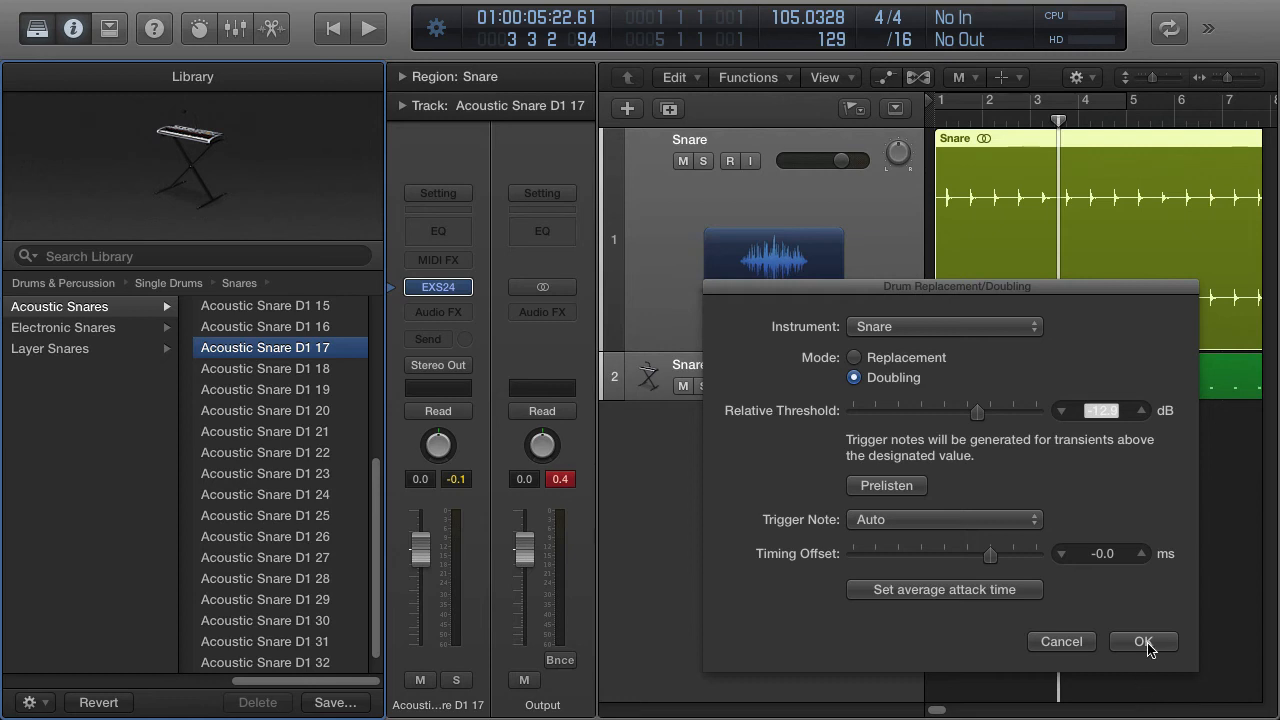
- Confirm the doubling settings with OK to create the Snare + track's trigger region
{"action": "left_click", "coordinate": [1144, 642]}
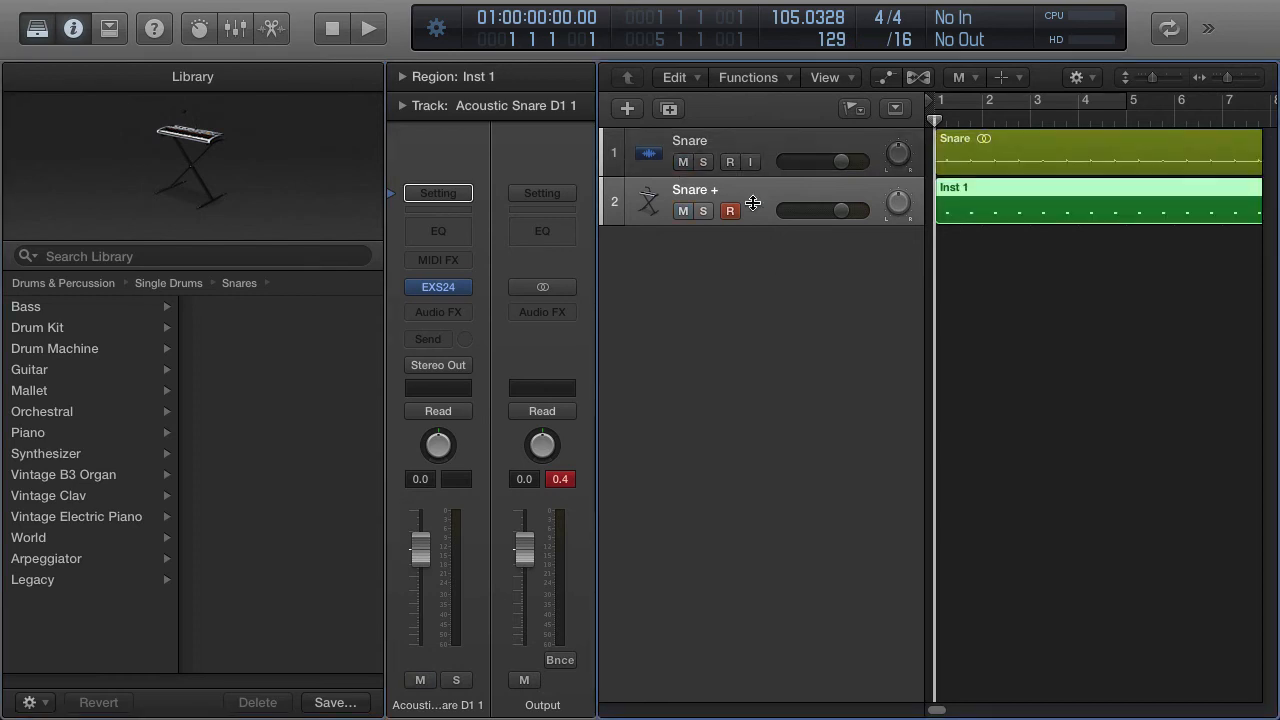
{"action": "left_click", "coordinate": [684, 161]}
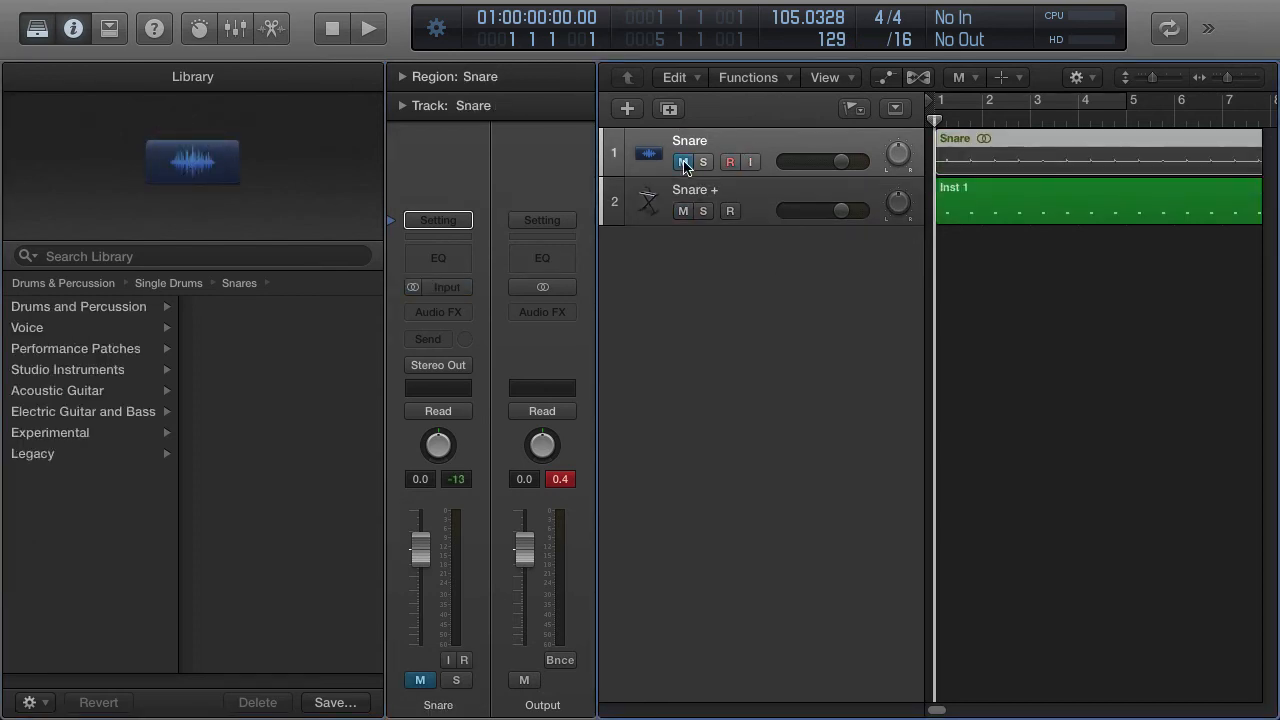
{"action": "left_click", "coordinate": [683, 161]}
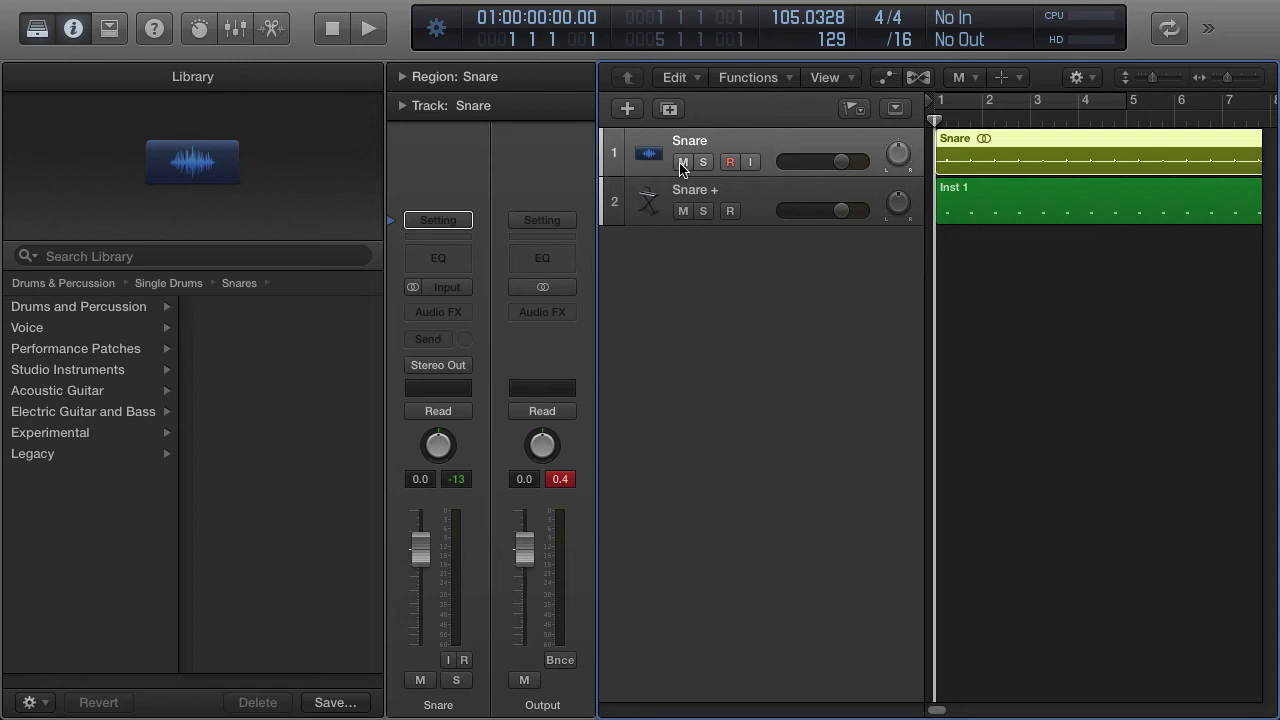
{"action": "left_click", "coordinate": [376, 27]}
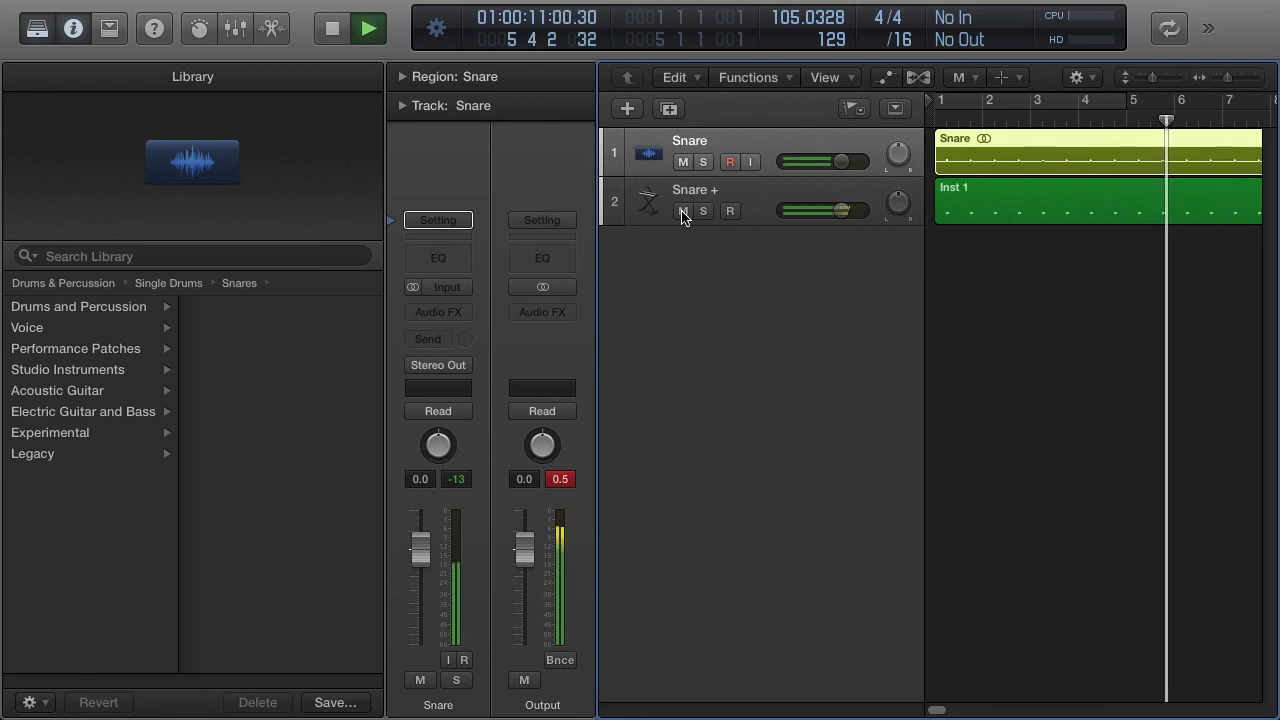
{"action": "left_click", "coordinate": [364, 27]}
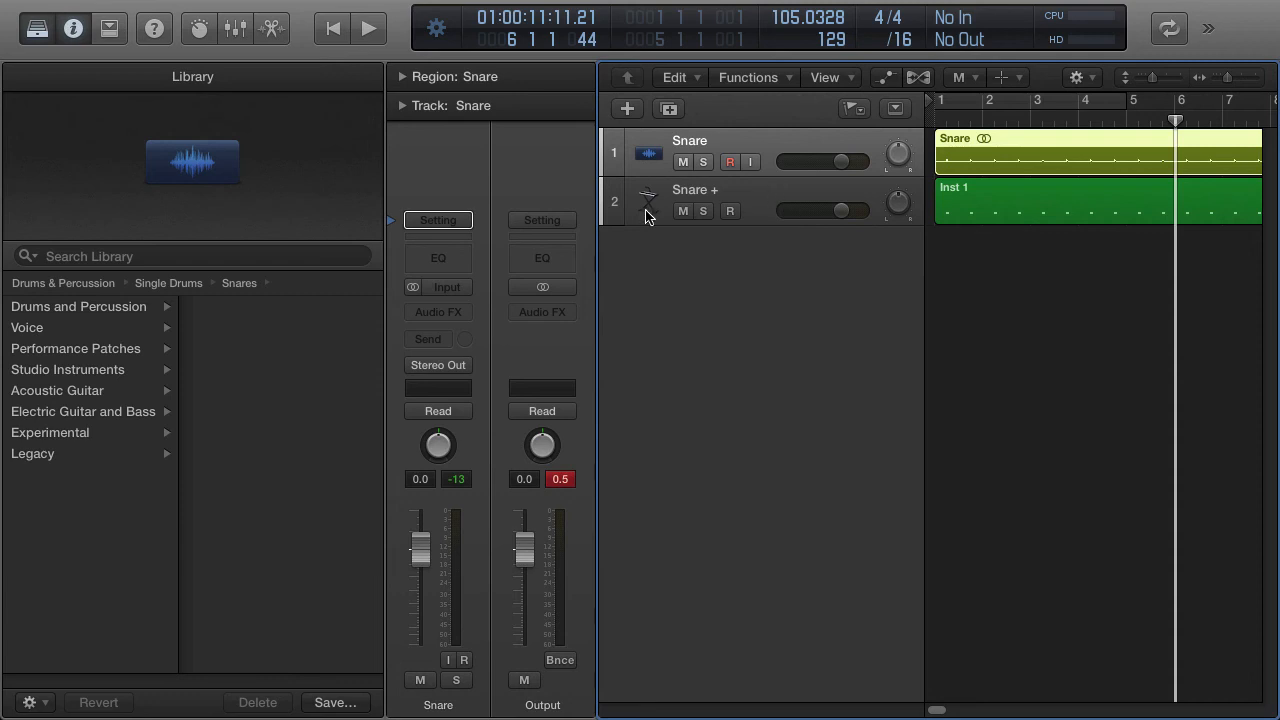
{"action": "mouse_move", "coordinate": [747, 161]}
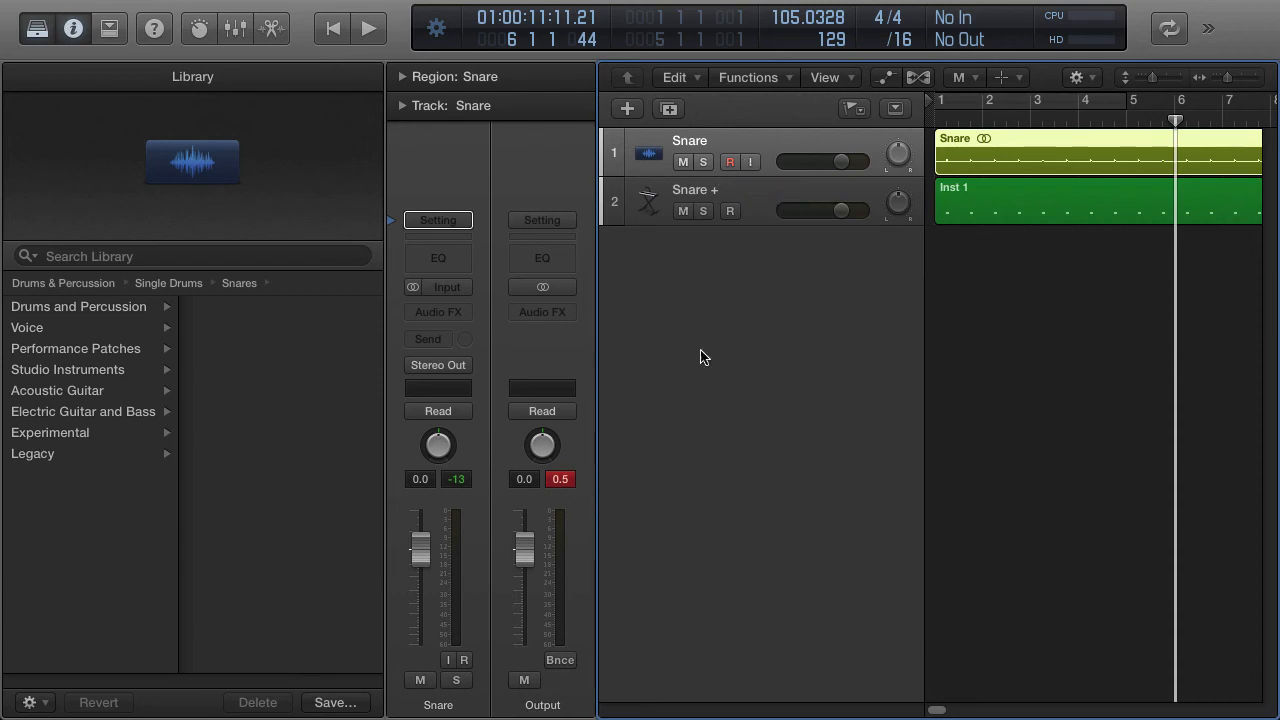
{"action": "mouse_move", "coordinate": [945, 166]}
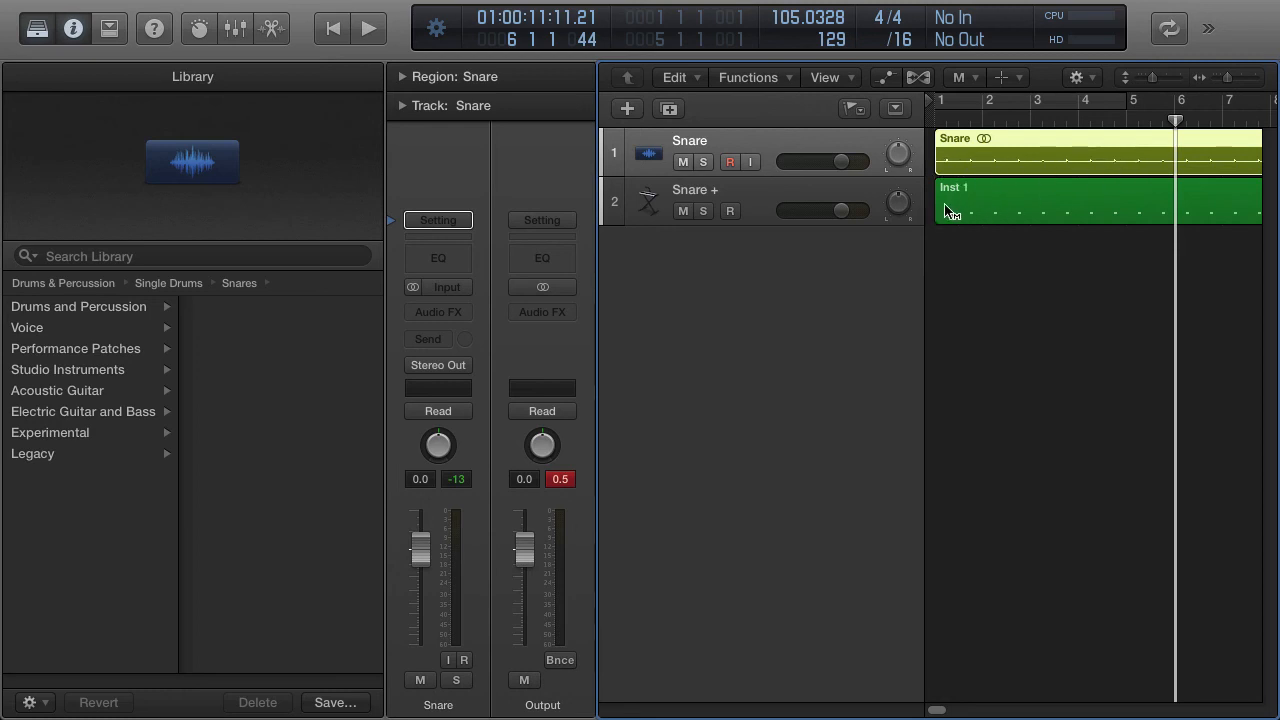
{"action": "mouse_move", "coordinate": [1033, 212]}
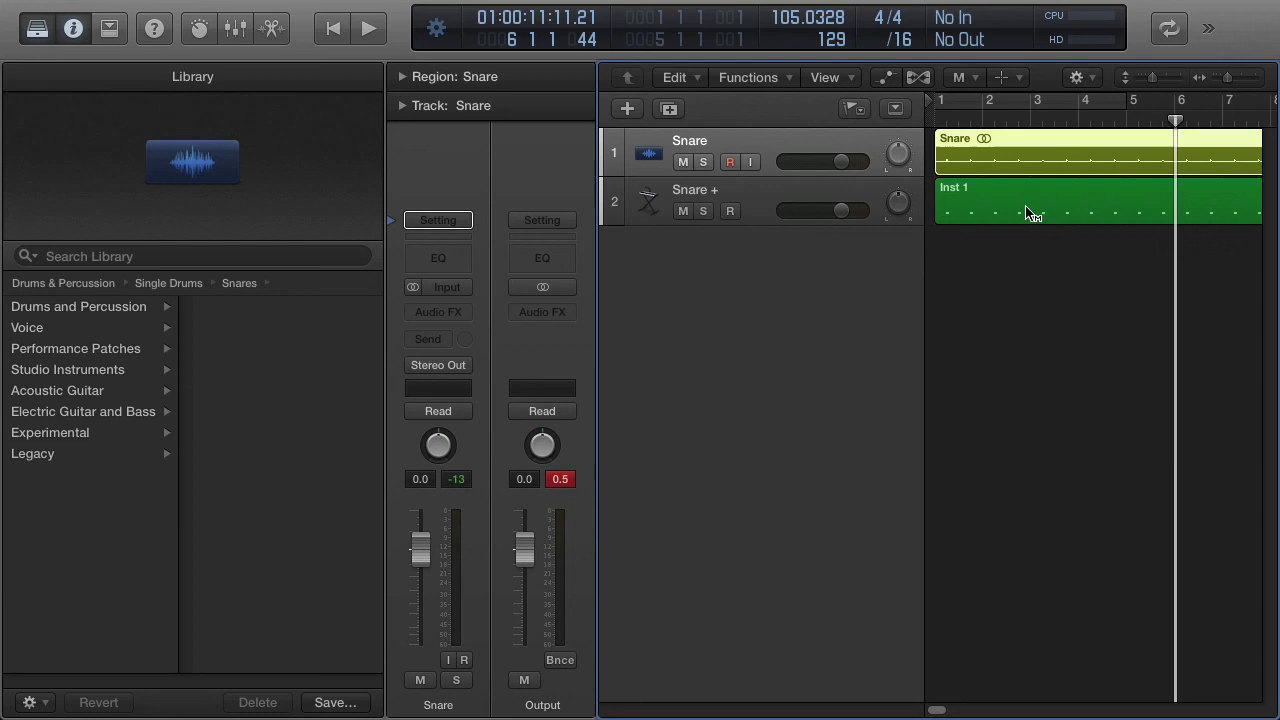
{"action": "mouse_move", "coordinate": [925, 205]}
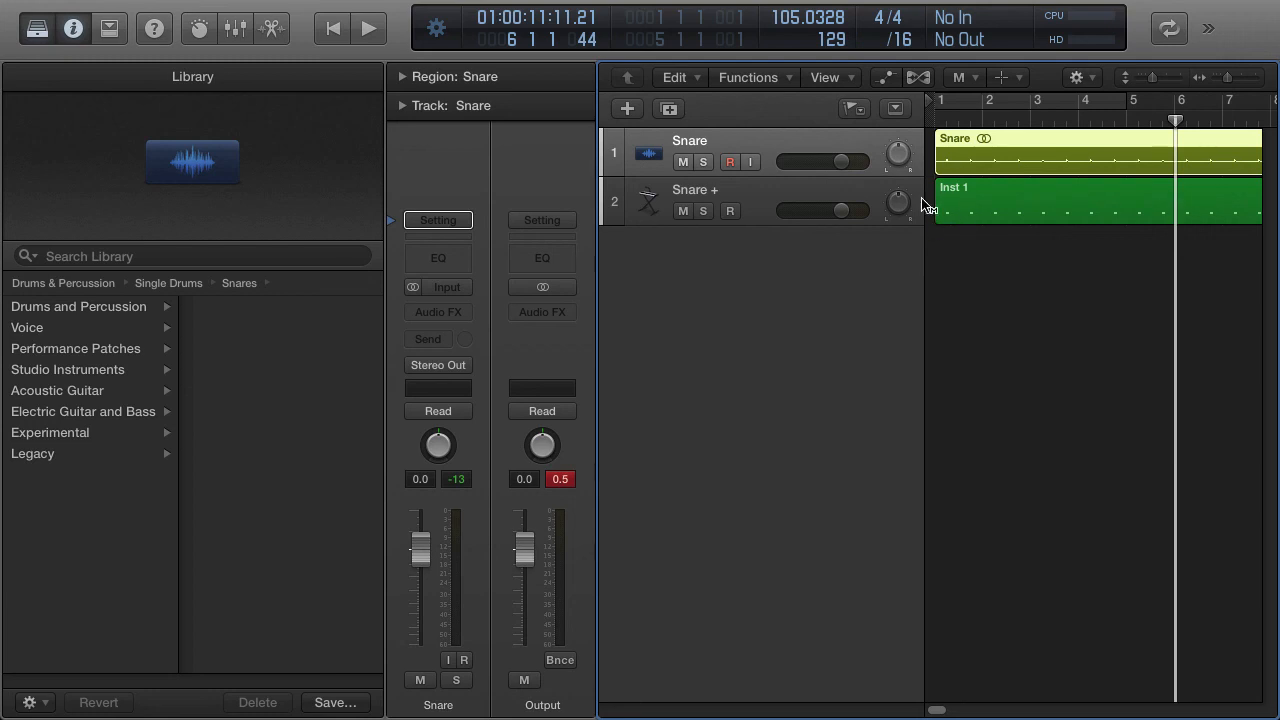
{"action": "mouse_move", "coordinate": [1078, 226]}
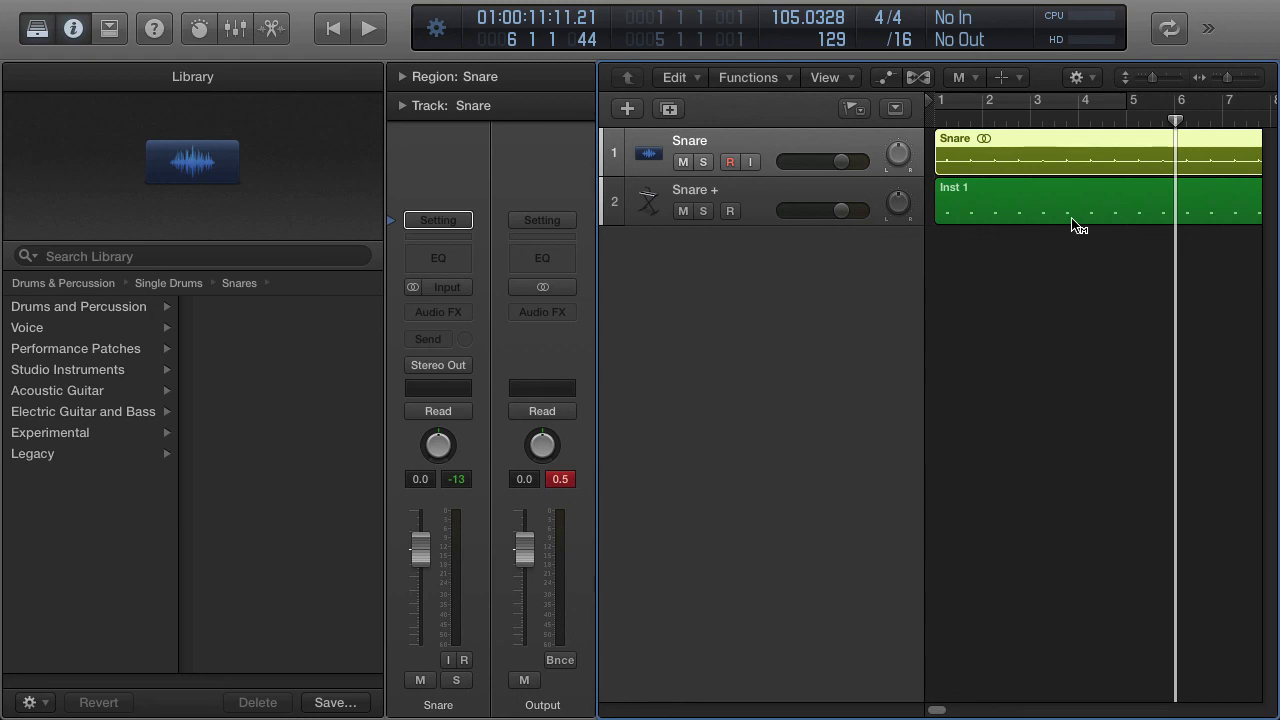
{"action": "mouse_move", "coordinate": [1005, 220]}
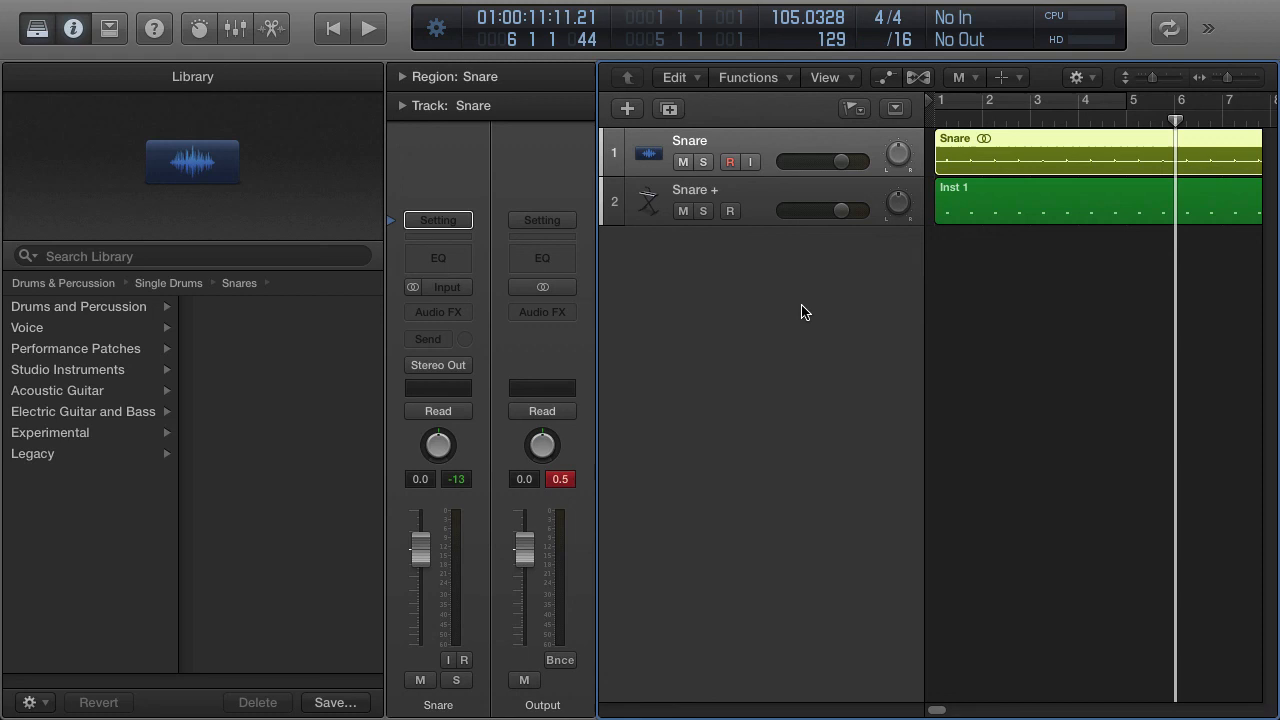
{"action": "mouse_move", "coordinate": [855, 314]}
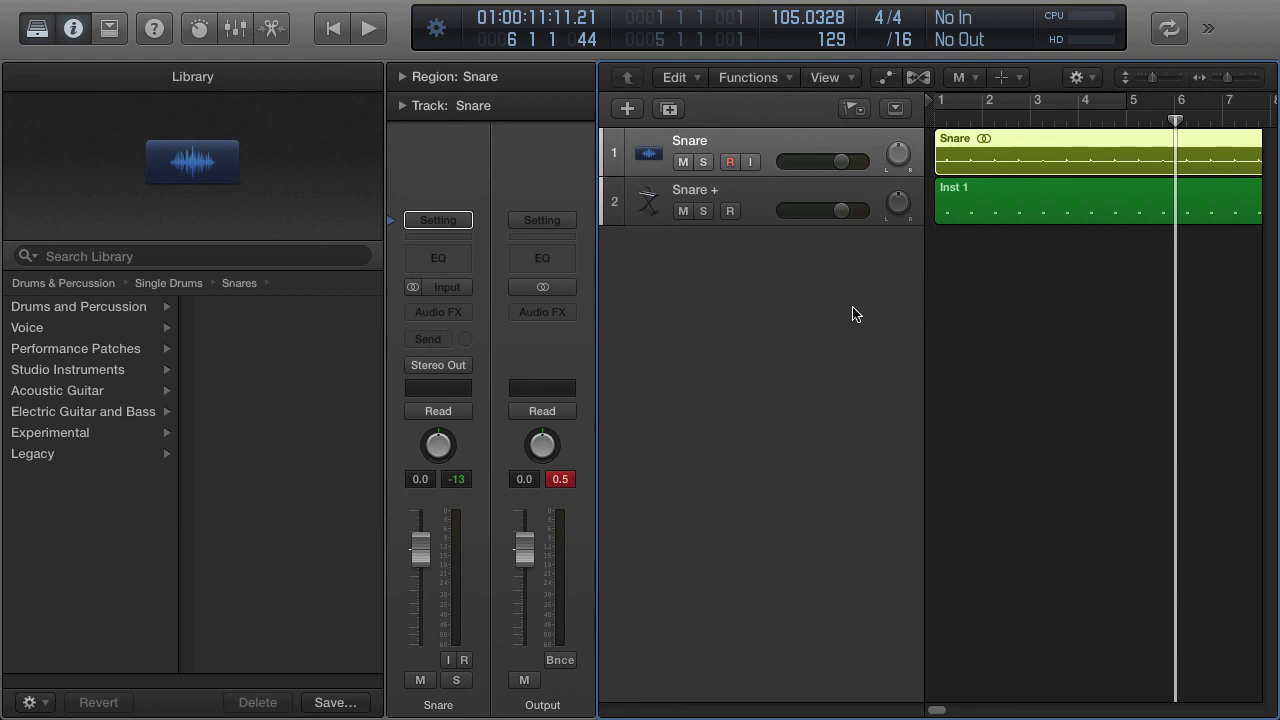
{"action": "mouse_move", "coordinate": [616, 190]}
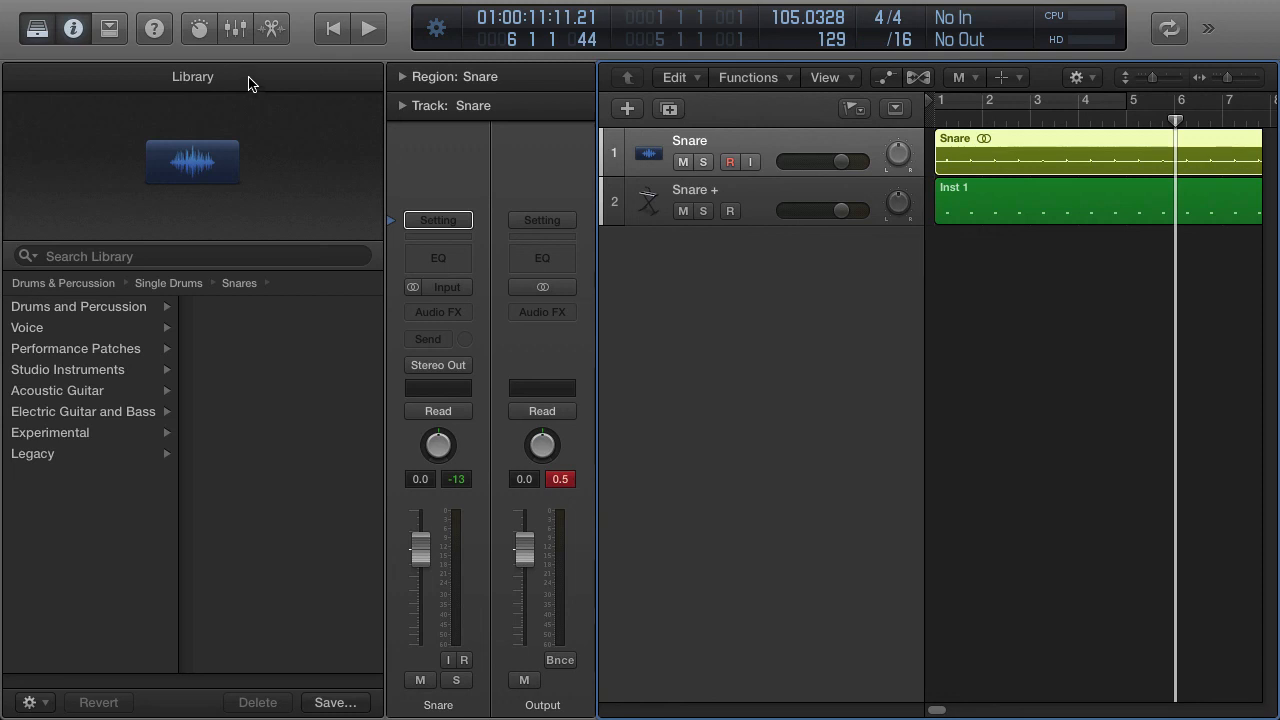
{"action": "mouse_move", "coordinate": [706, 270]}
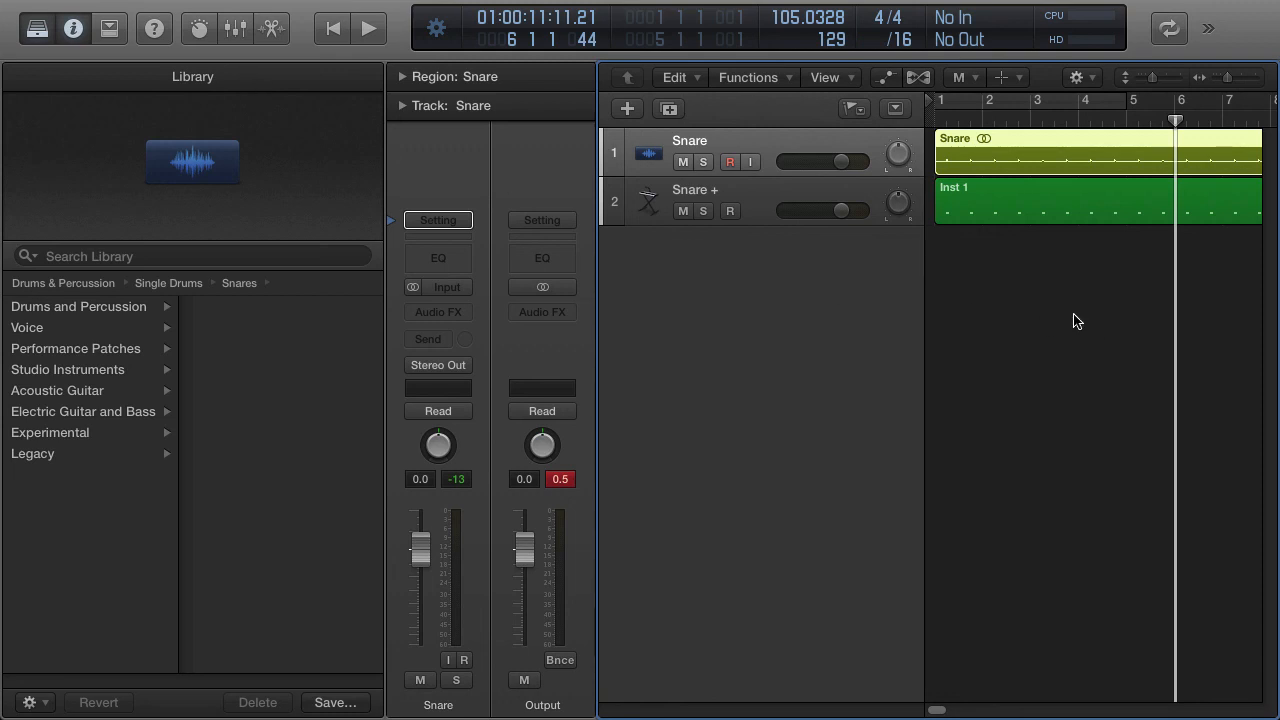
{"action": "mouse_move", "coordinate": [1062, 321]}
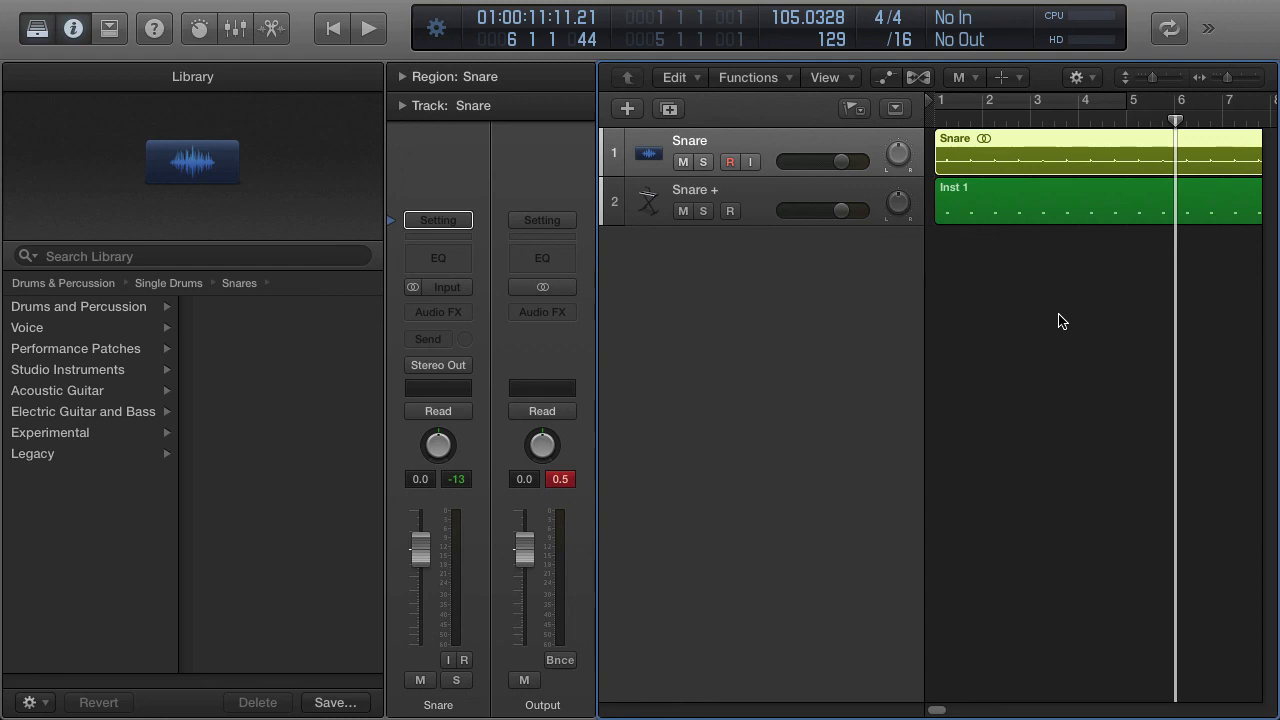
{"action": "mouse_move", "coordinate": [1059, 320]}
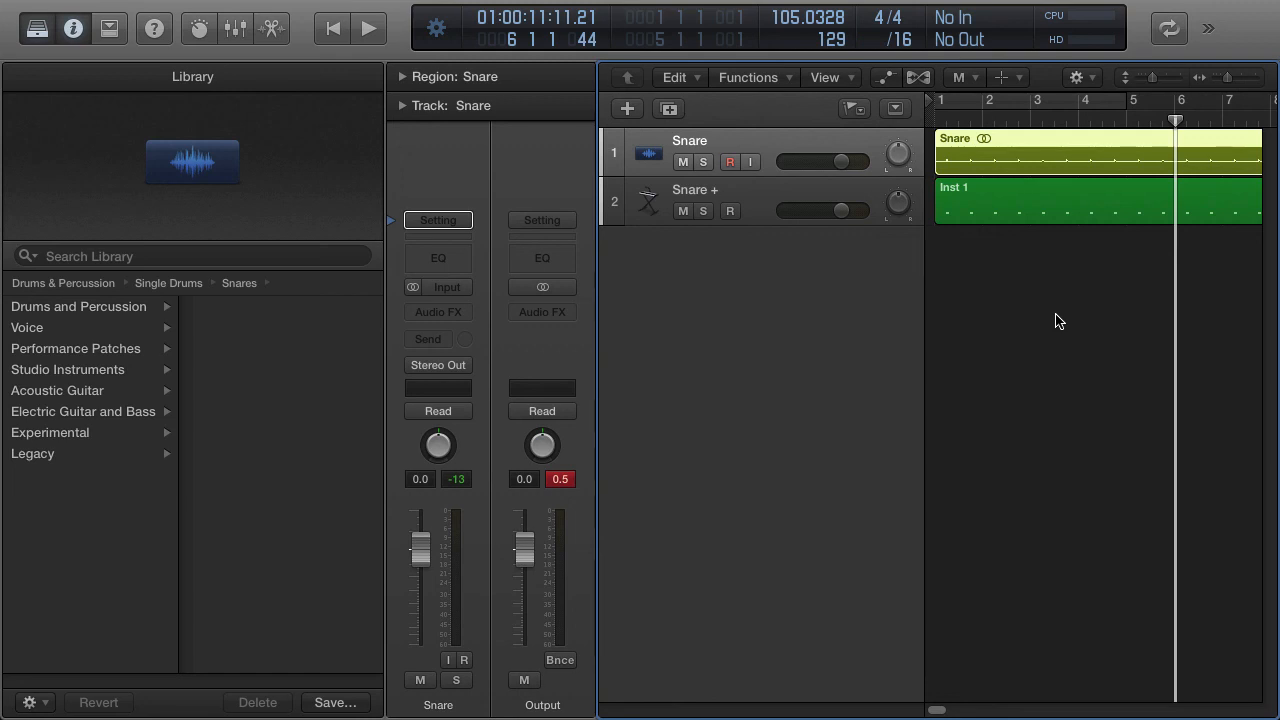
{"action": "mouse_move", "coordinate": [1007, 335]}
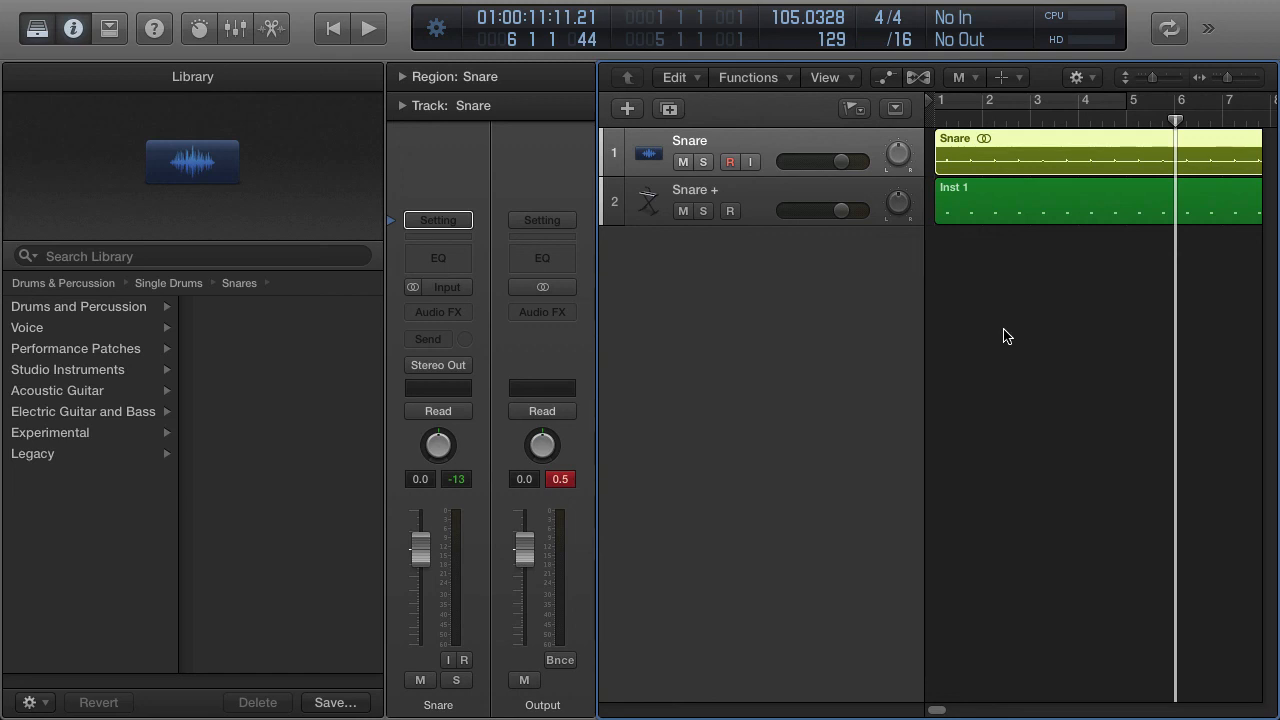